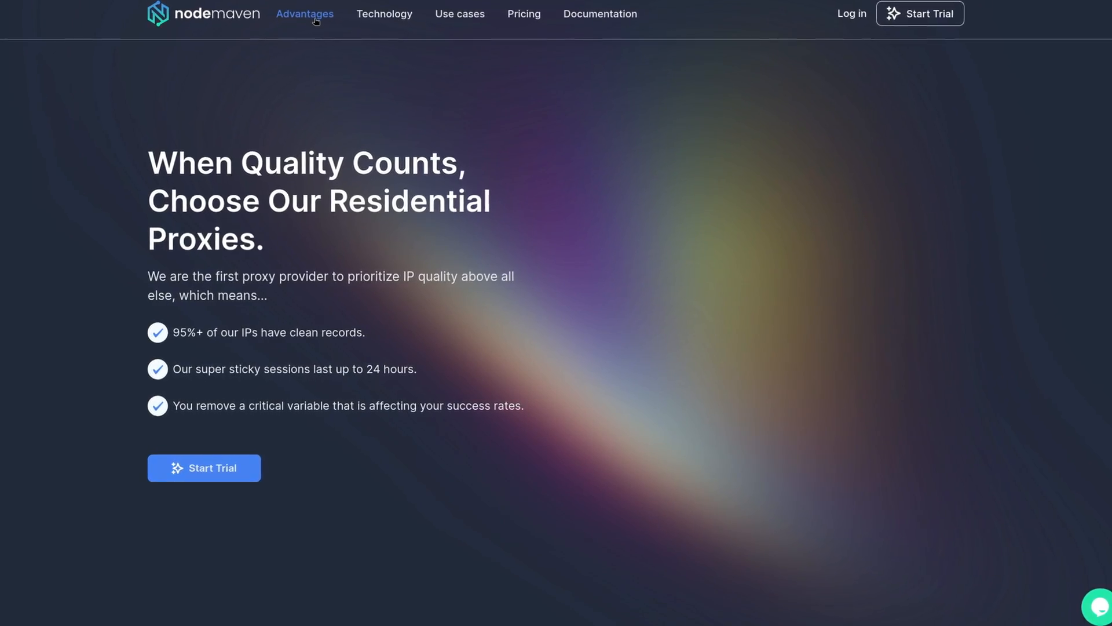
Step: Scroll through the NodeMaven homepage features section before opening Proxy Setup
scroll("down", 3)
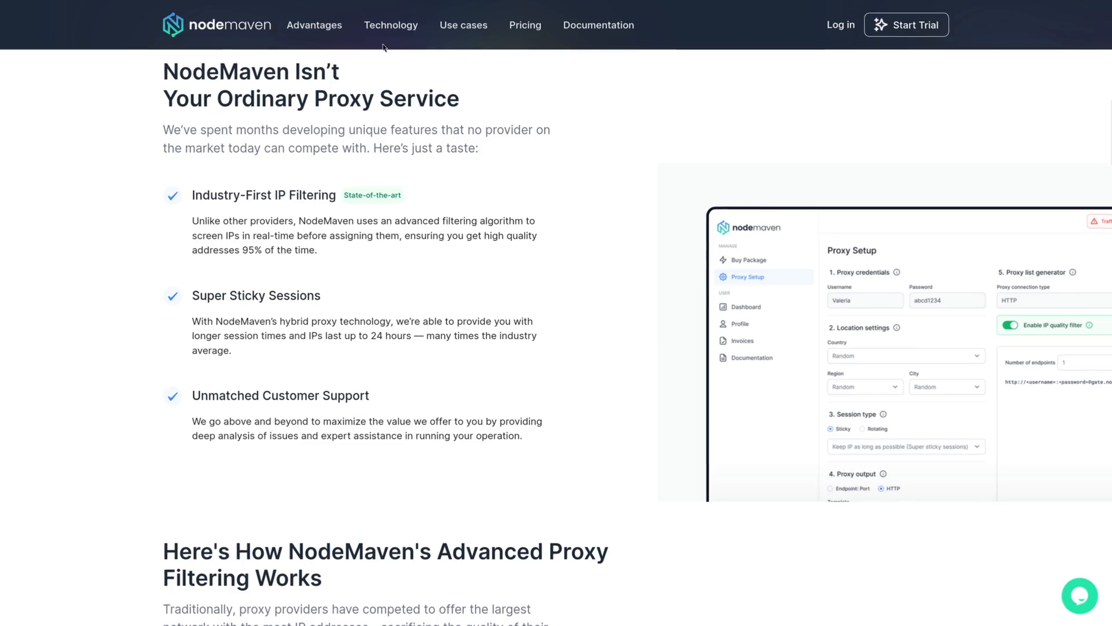
scroll("down", 3)
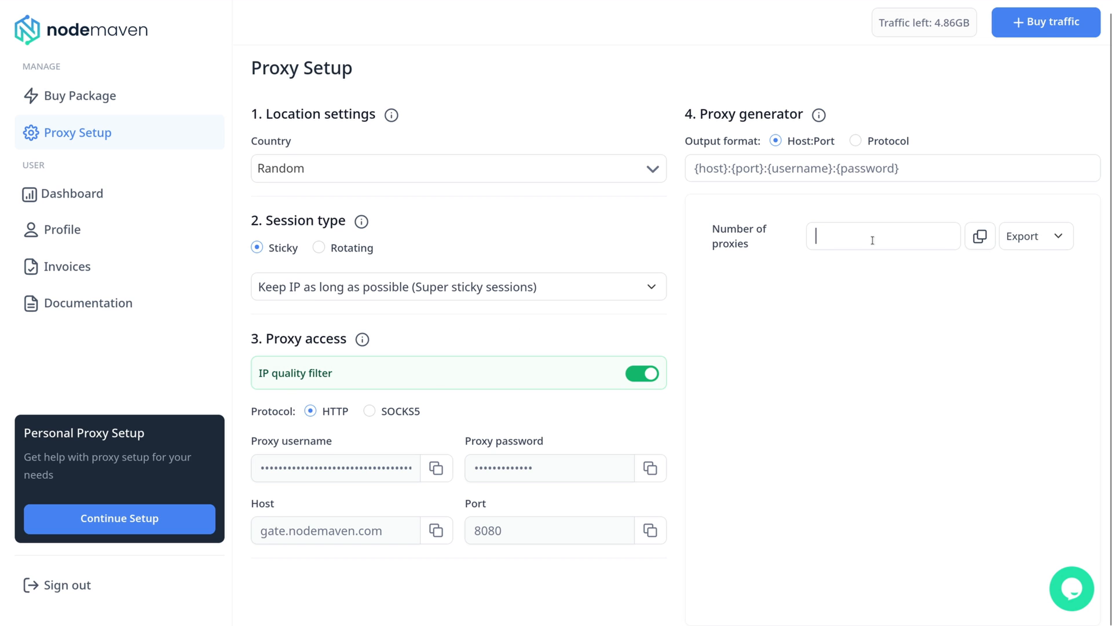
Step: Generate 30 proxies and run them through the Pixelscan bulk proxy checker
type("30")
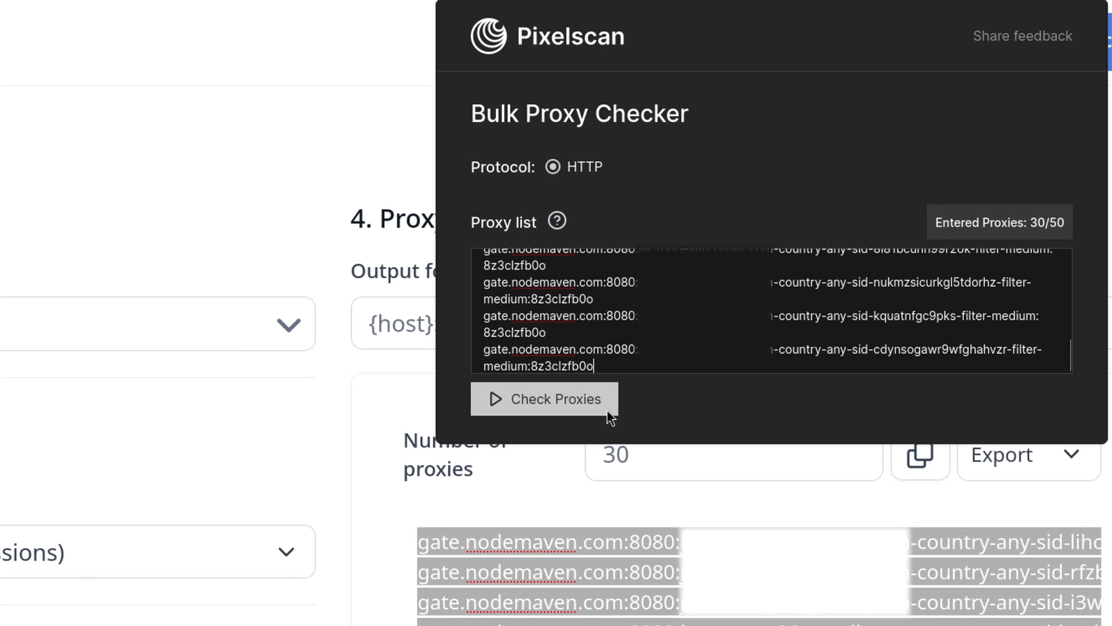
left_click(545, 397)
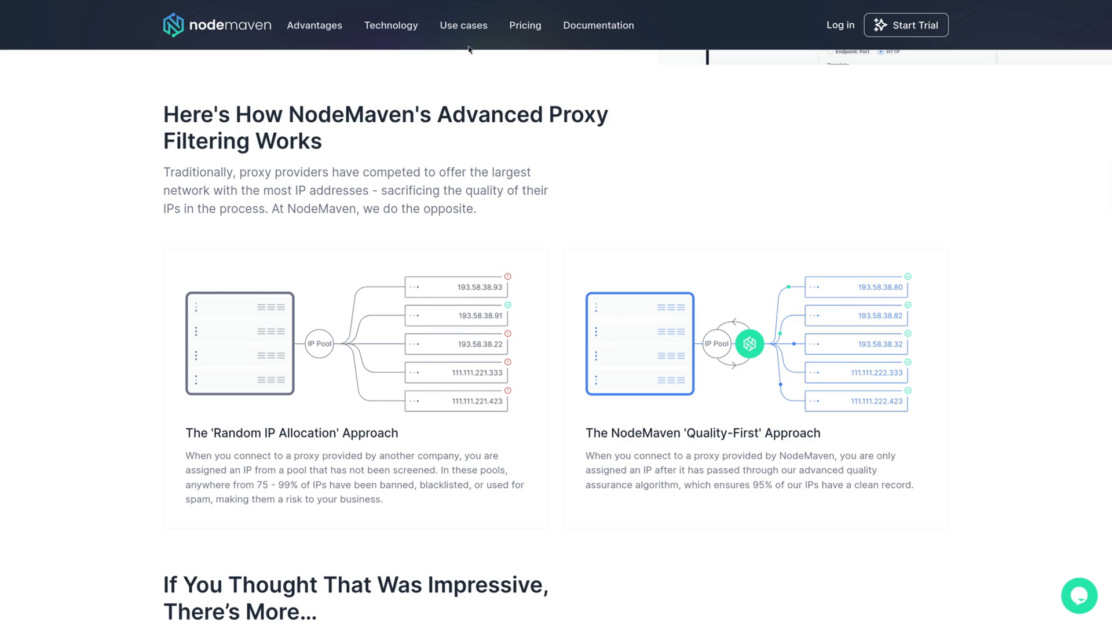
Step: Scroll through the NodeMaven proxy filtering and use-case sections
scroll("down", 3)
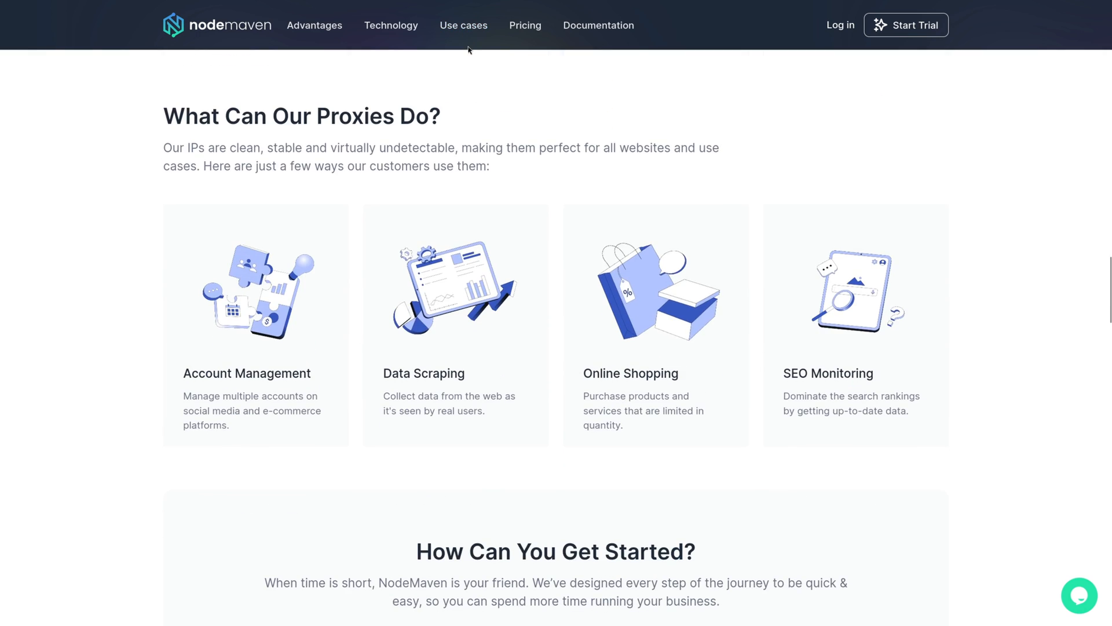
scroll("down", 3)
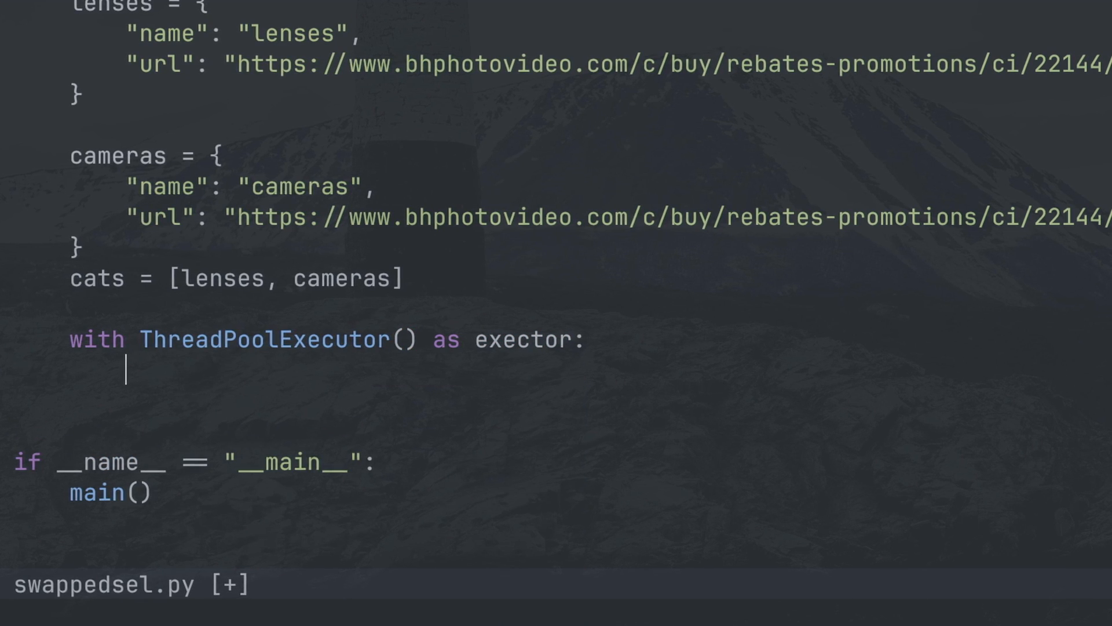
Step: Draft an 'exector.' call in the executor block before reverting to the saved main loop
type("exector.")
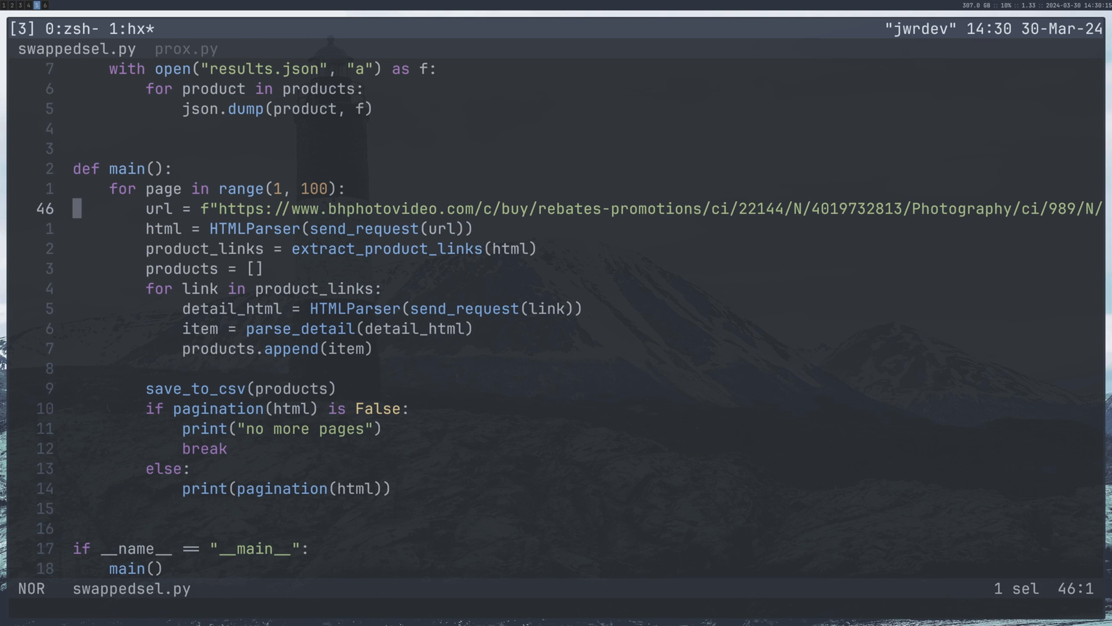
Step: Add a NodeMaven http/https proxies dict in send_request and pass proxies=proxies to requests.get
key("j")
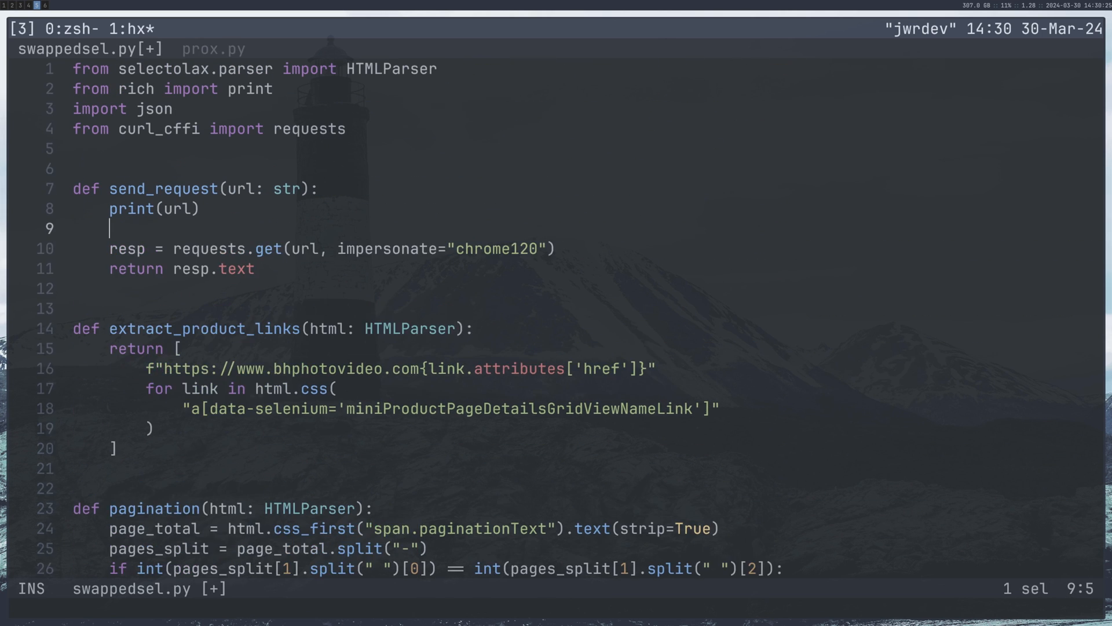
type("proxies = {")
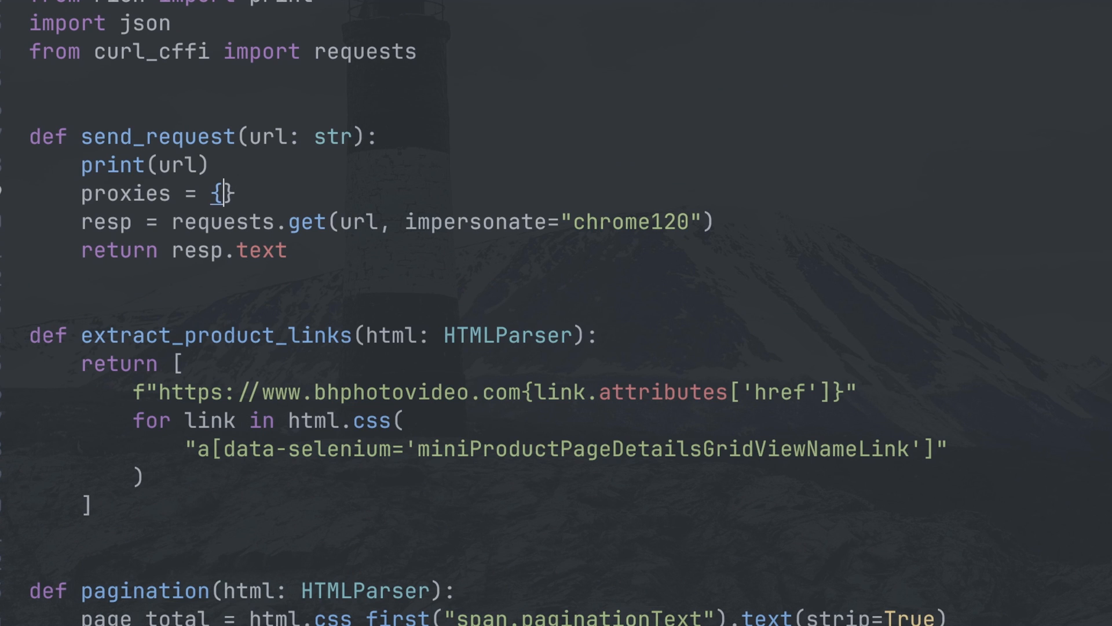
type("\"https\": \"http://@gate.nodemaven.com:8080\"}")
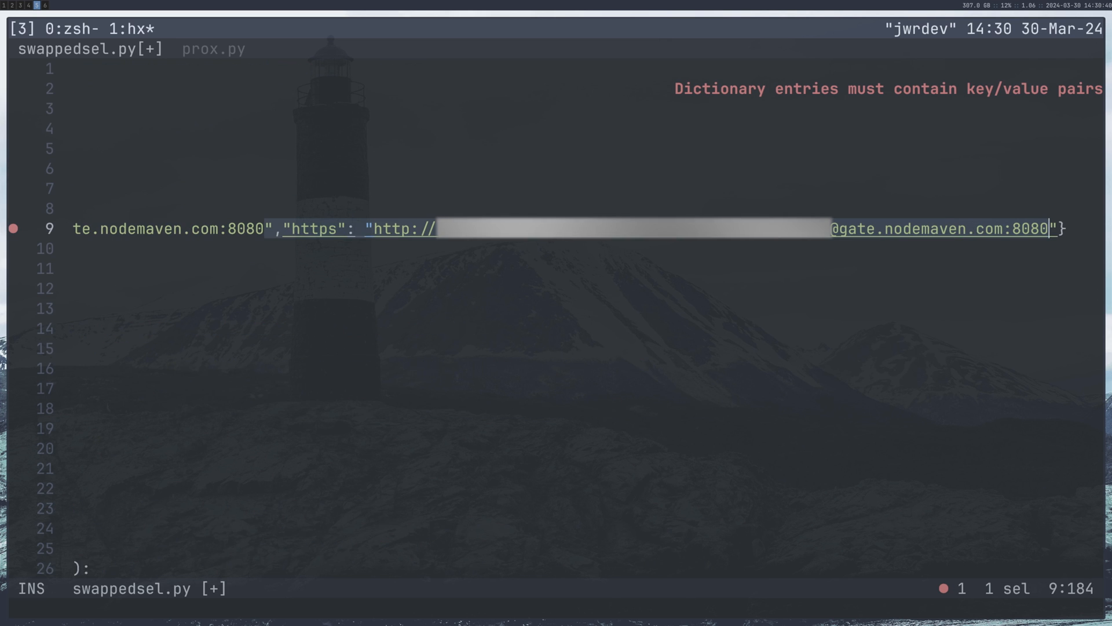
key("Escape")
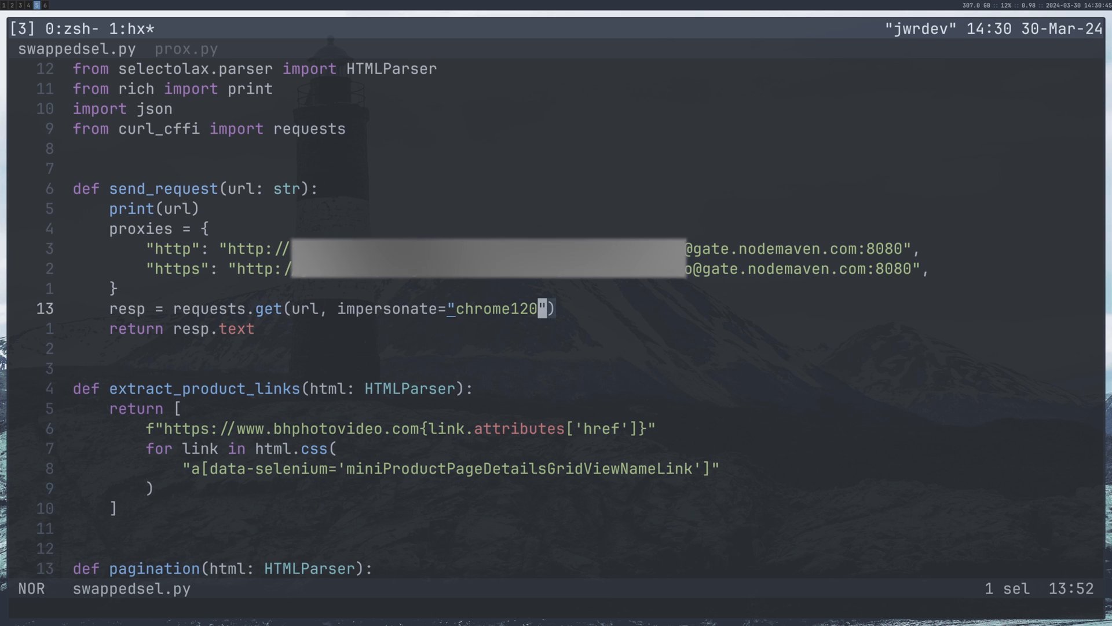
type(", proxives=proxies")
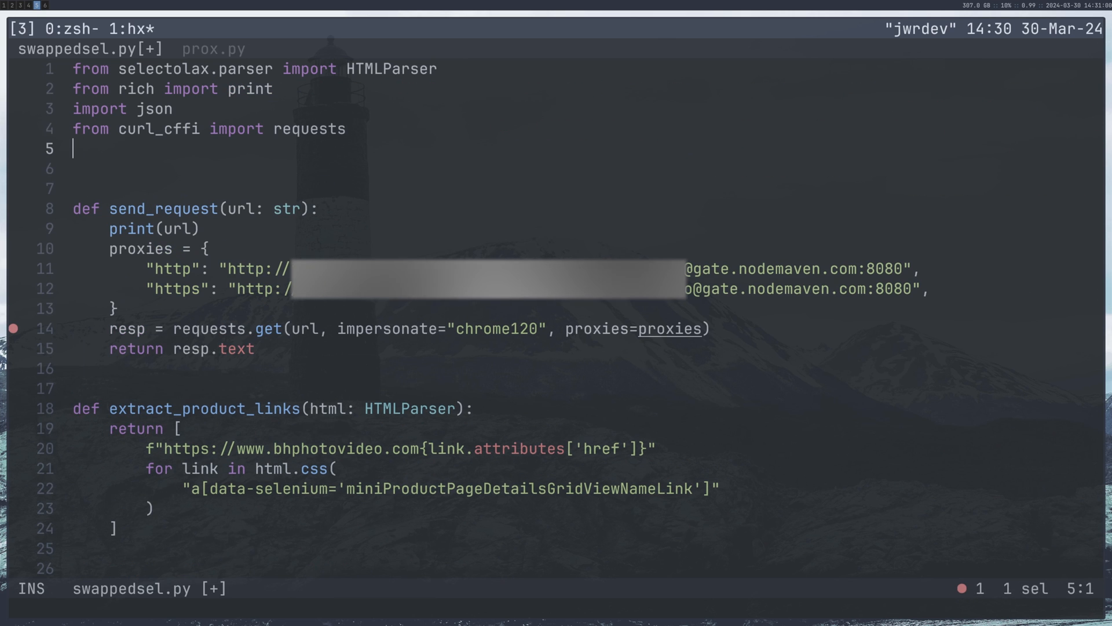
Step: Add 'from concurrent.futures import ThreadPoolExecutor' at the top of swappedsel.py and save
type("from concurrent.futures import")
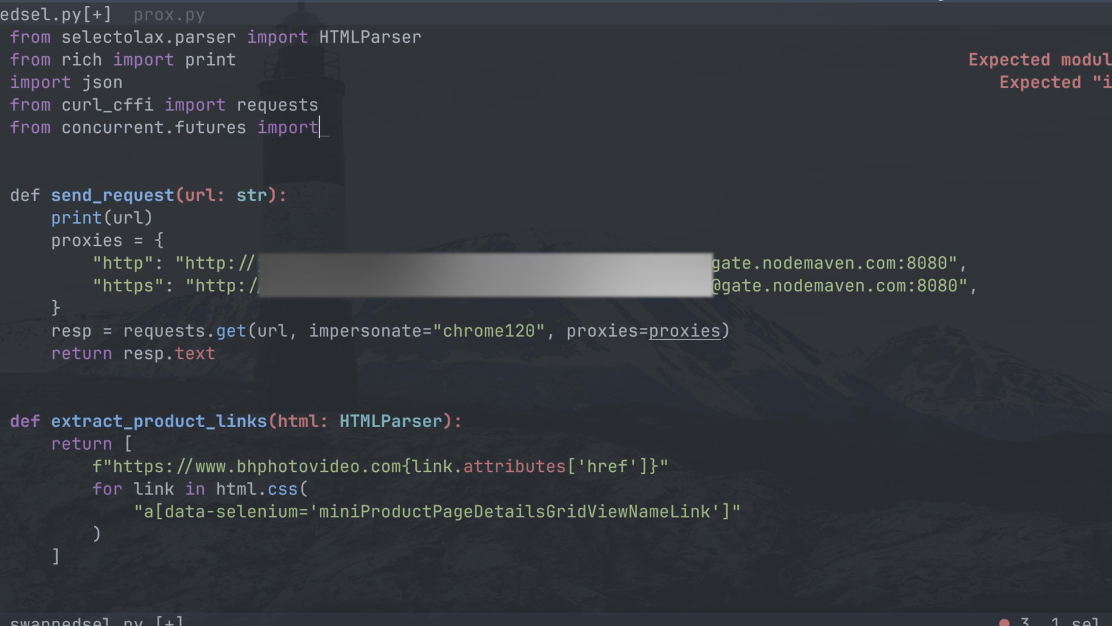
scroll("down", 3)
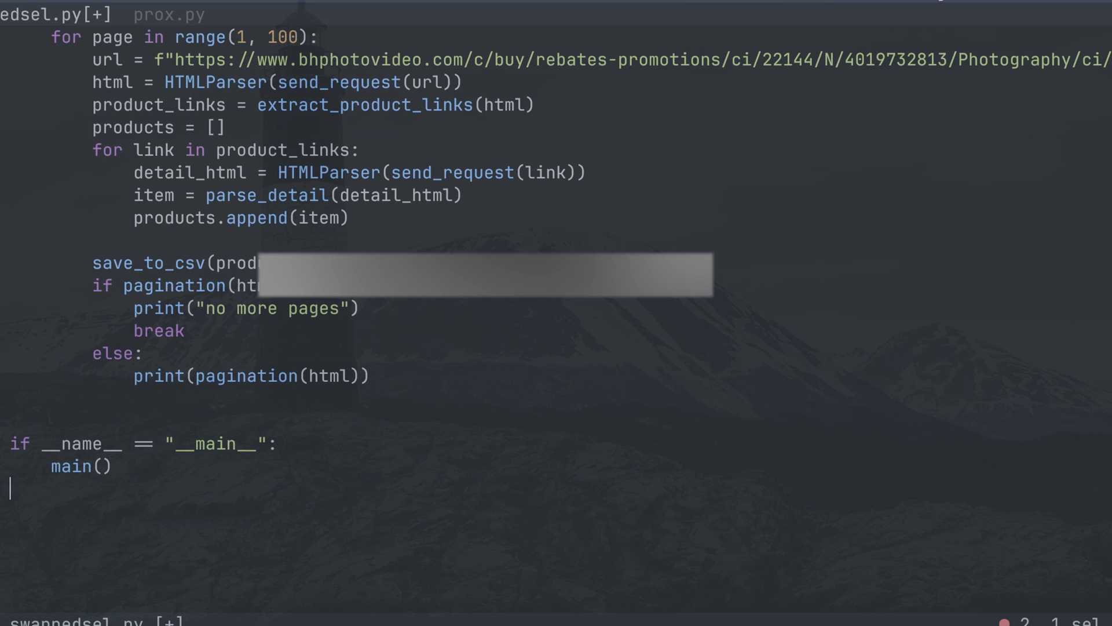
scroll("up", 3)
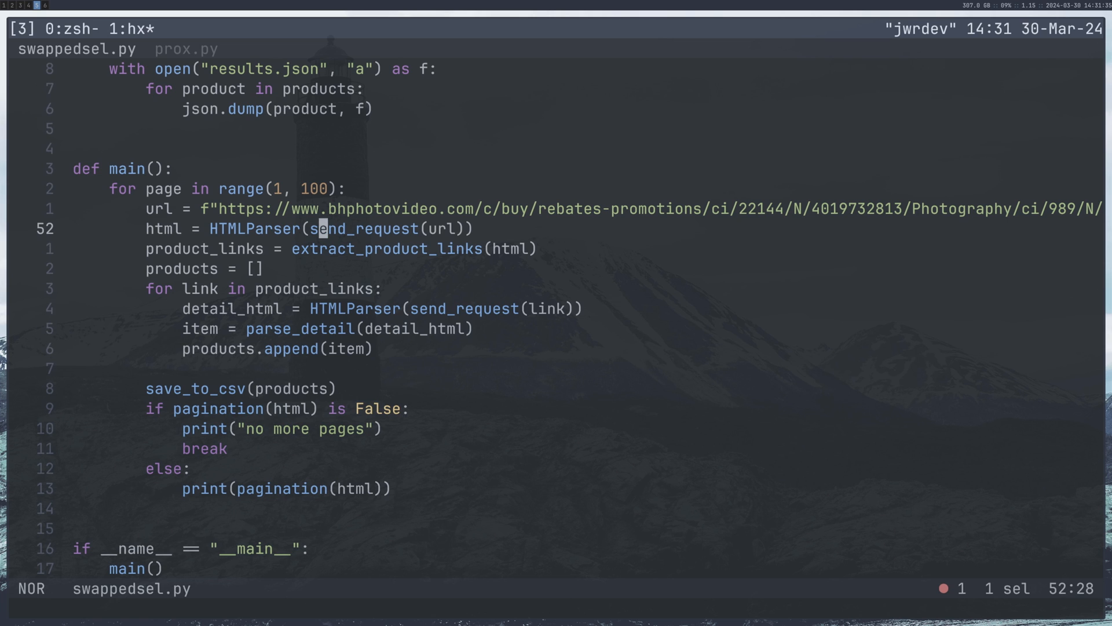
key("up")
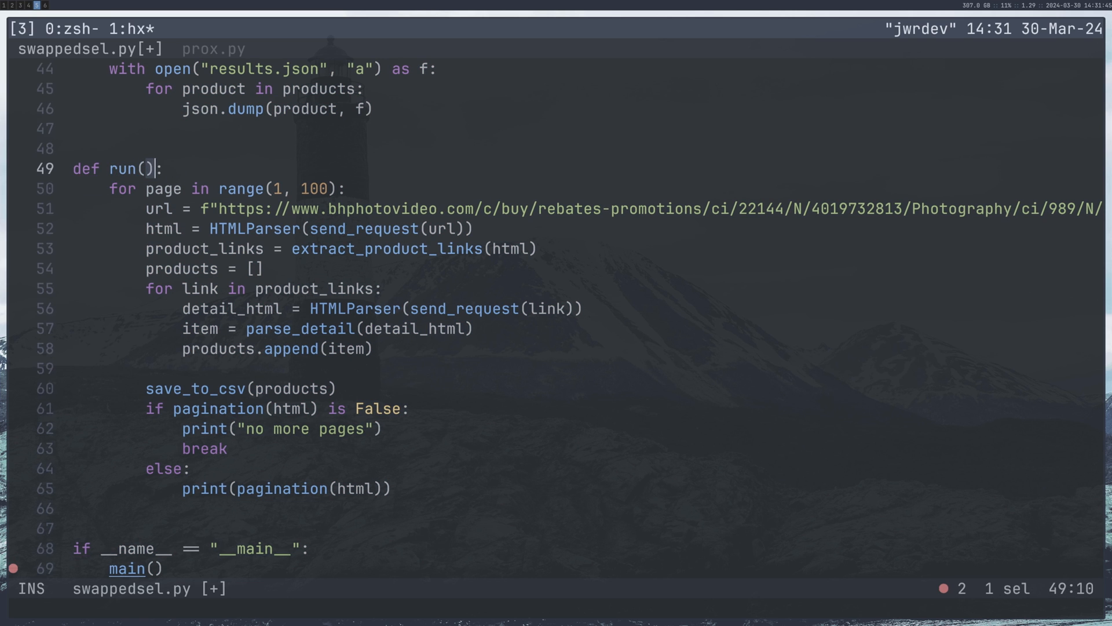
Step: Rename main to run(category) and start a new 'def main():' above the __main__ guard
type("catr")
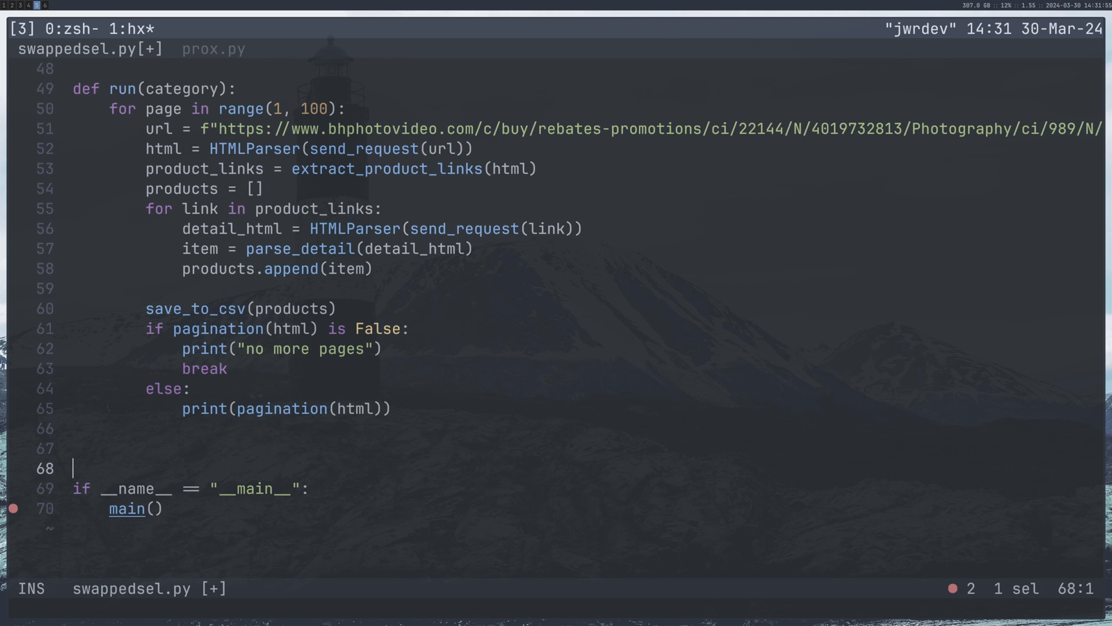
type("def main(")
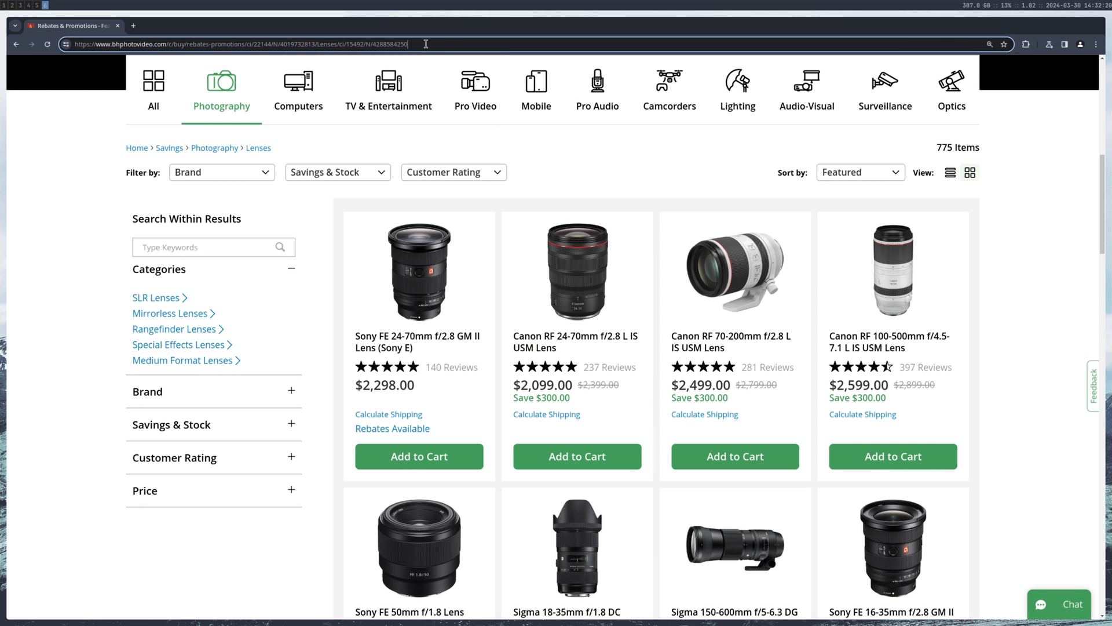
Step: Scroll the B&H Lenses listing to its pagination and view page 2
scroll("down", 3)
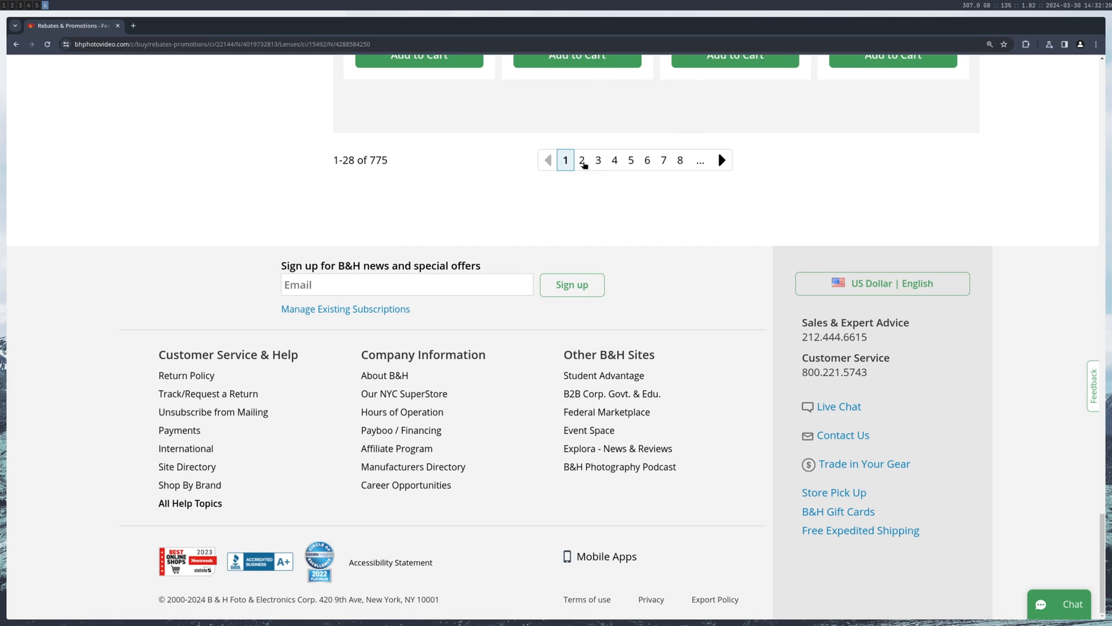
left_click(580, 160)
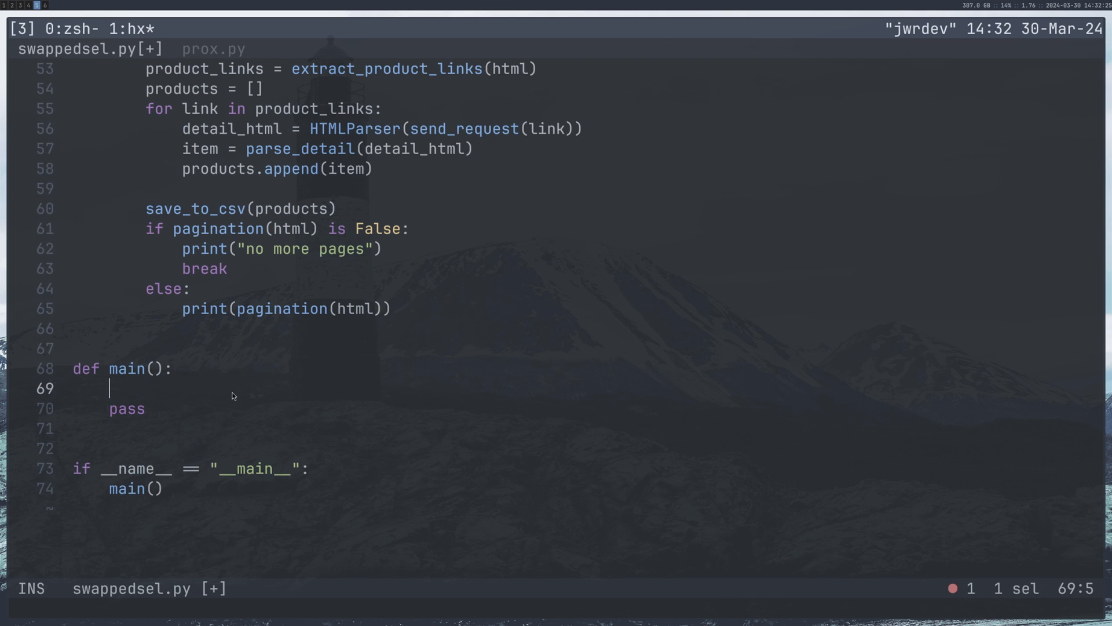
Step: Define a lenses dict in main with name "lenses" and its B&H rebates "url"
type("lenses = {")
type("\"le")
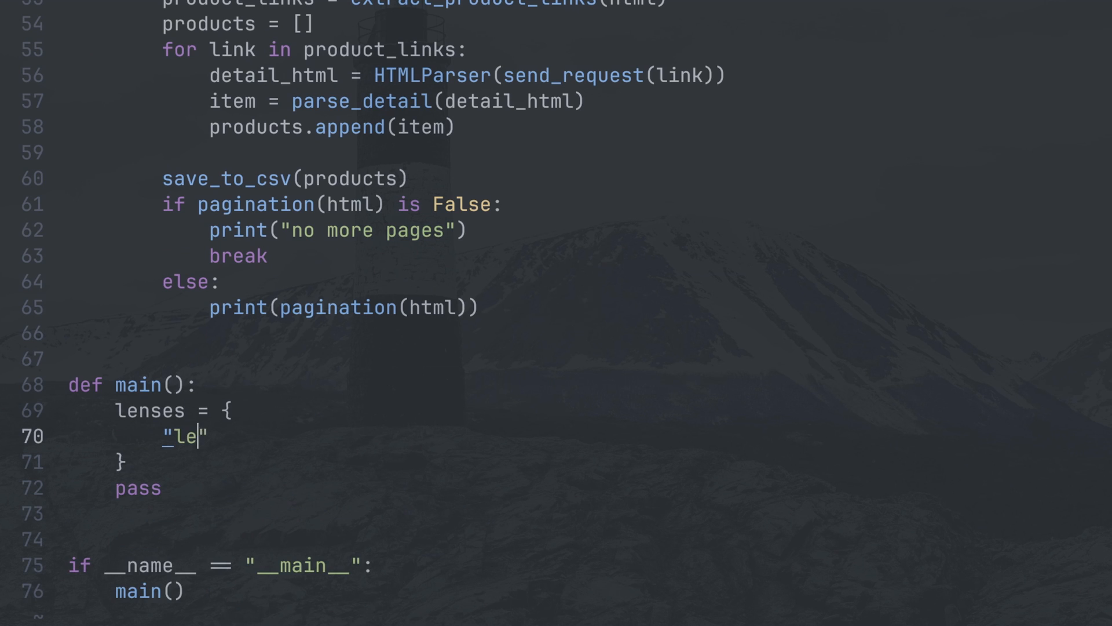
type("ens")
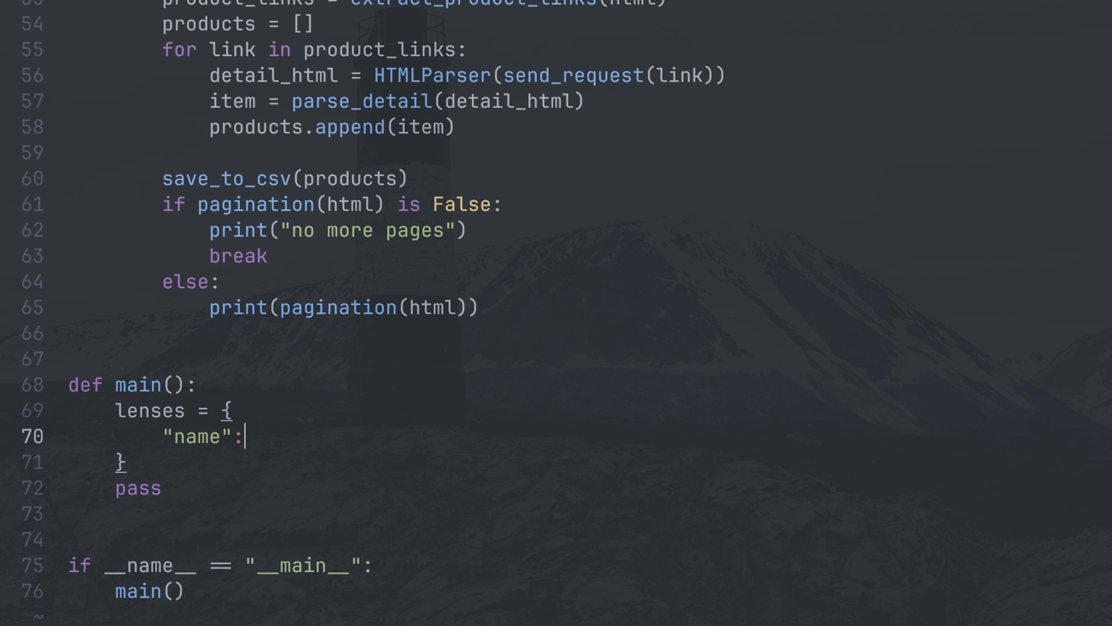
type("\"lens\"")
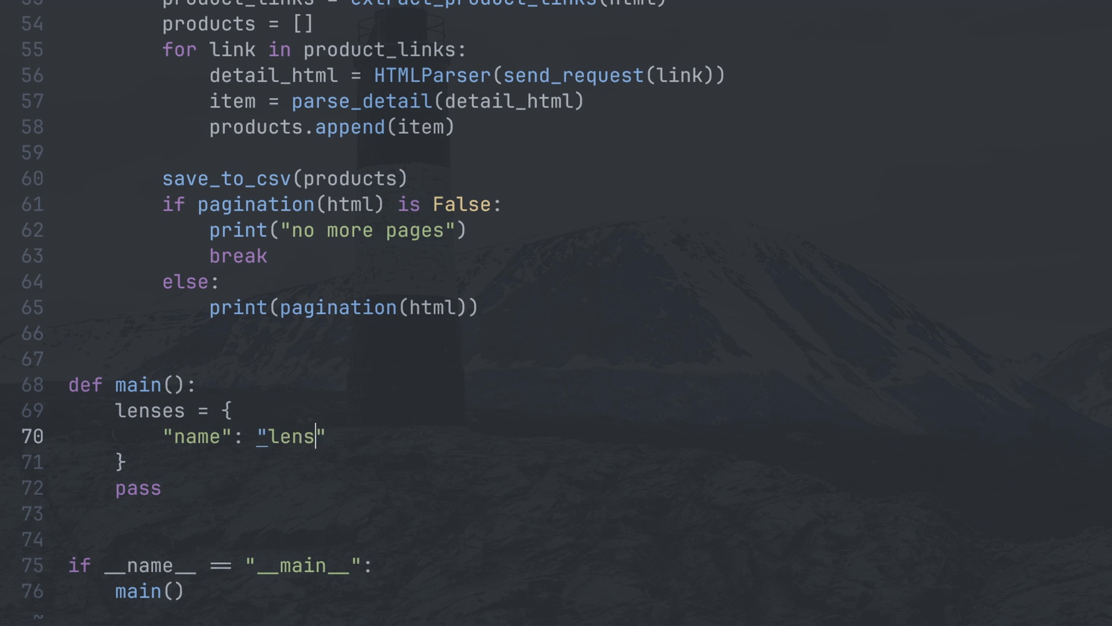
type("es\",")
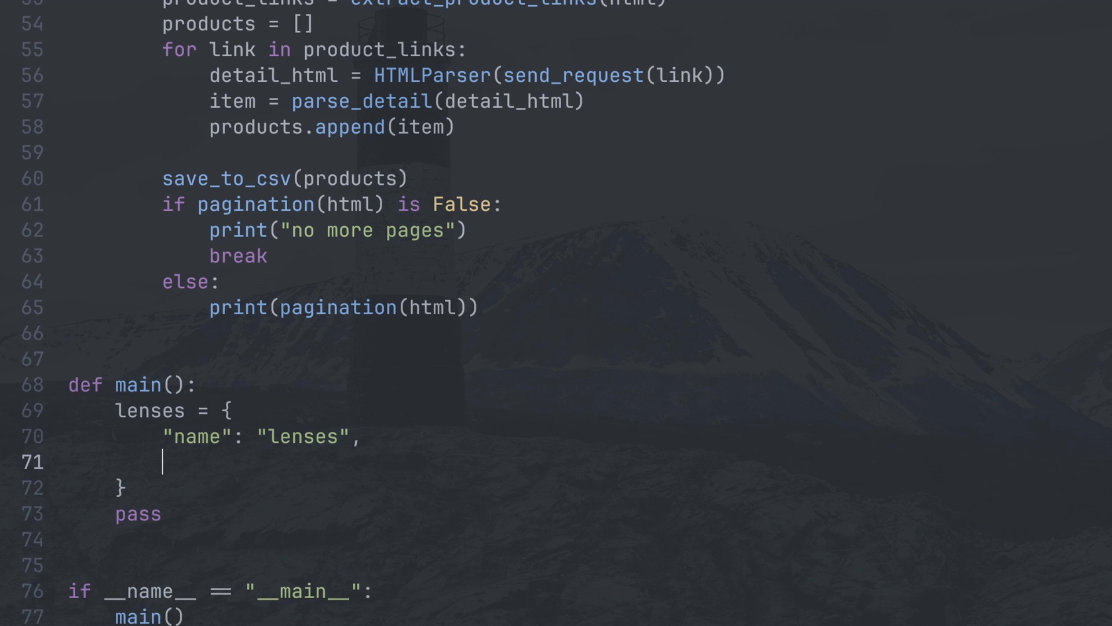
type("\"url\"@:")
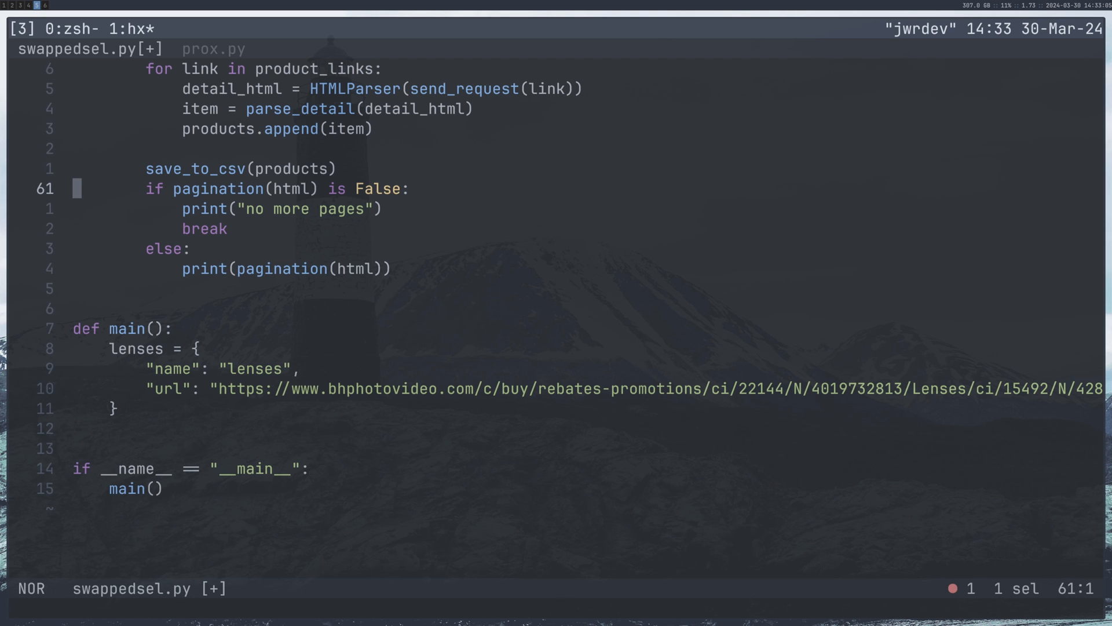
scroll("up", 3)
type("url = f\"{}{page")
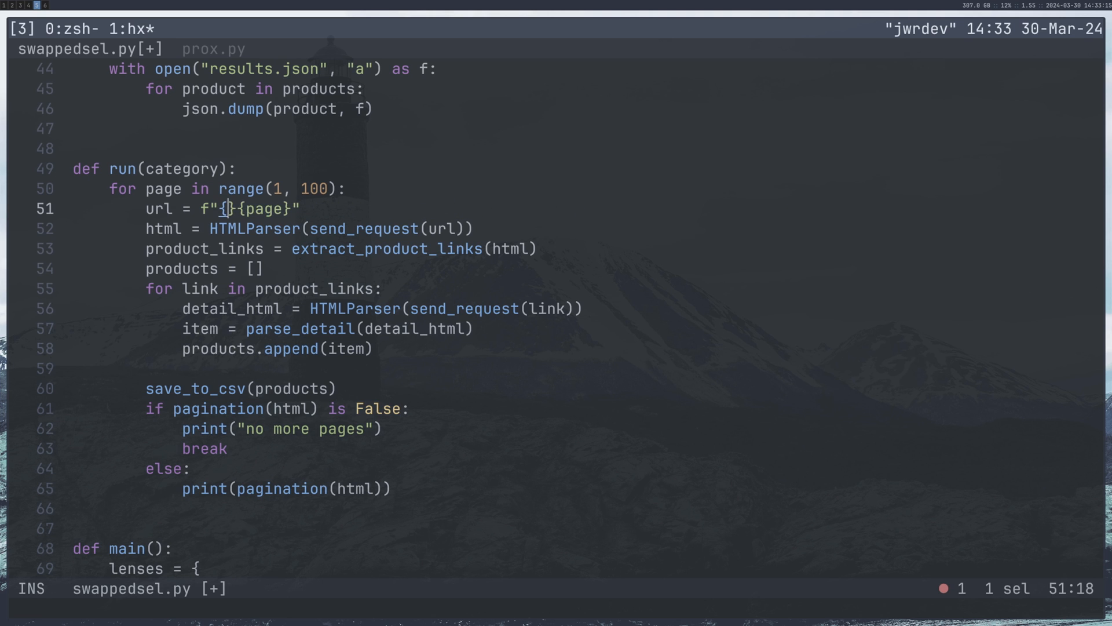
Step: Build each page url in run from category["url"] plus the page number
type("category.")
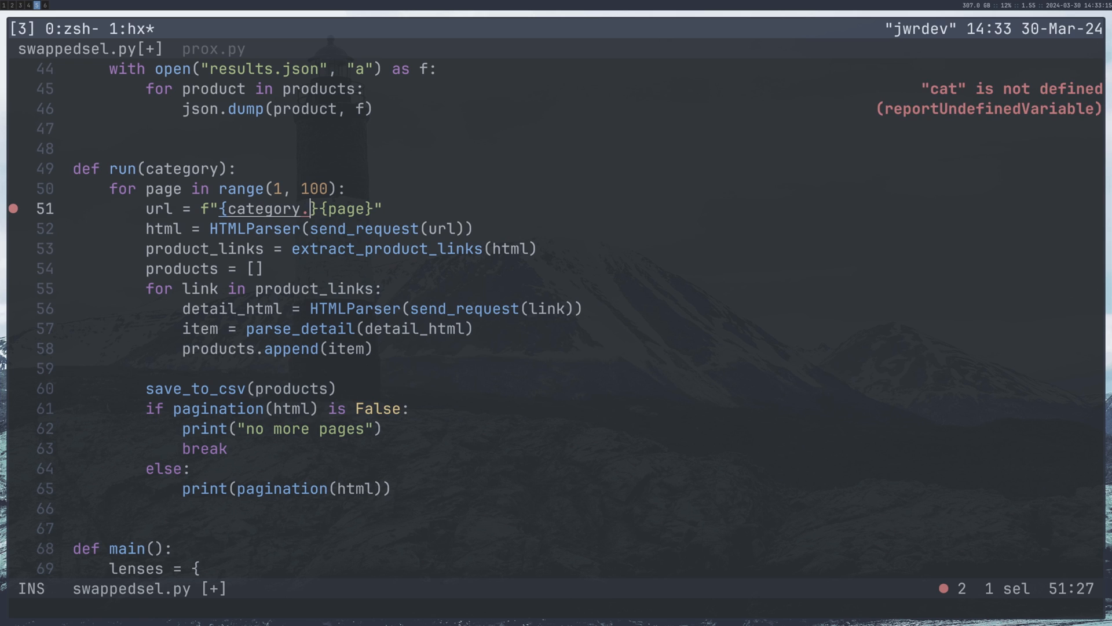
type("[")
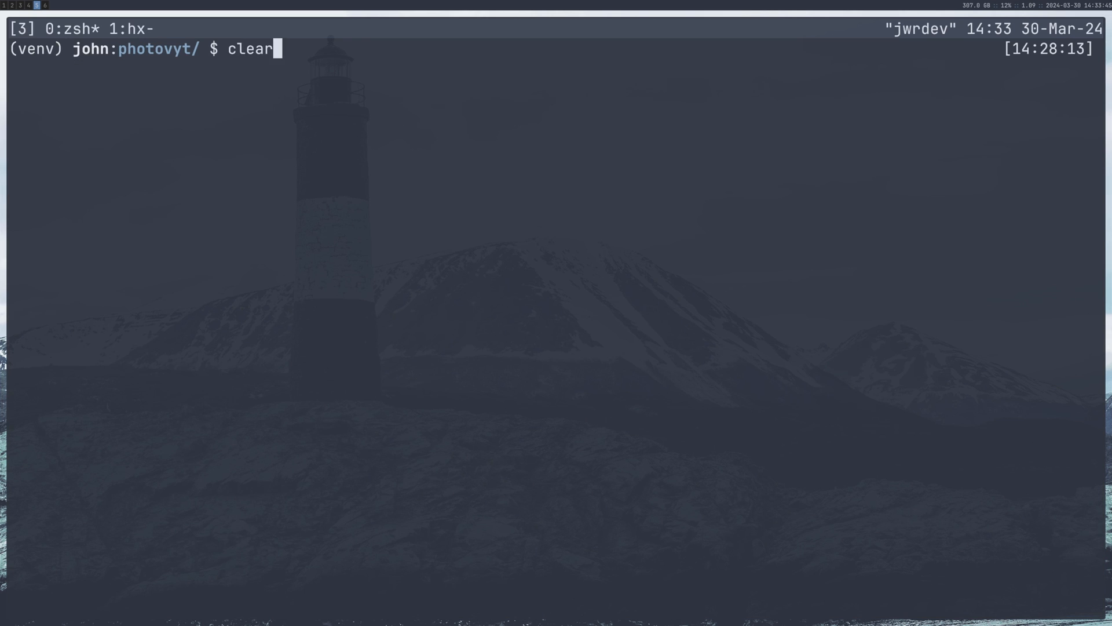
Step: Run swappedsel.py to print the lenses URL with product links and names, then stop it
type("py swappedsel.py")
key("Return")
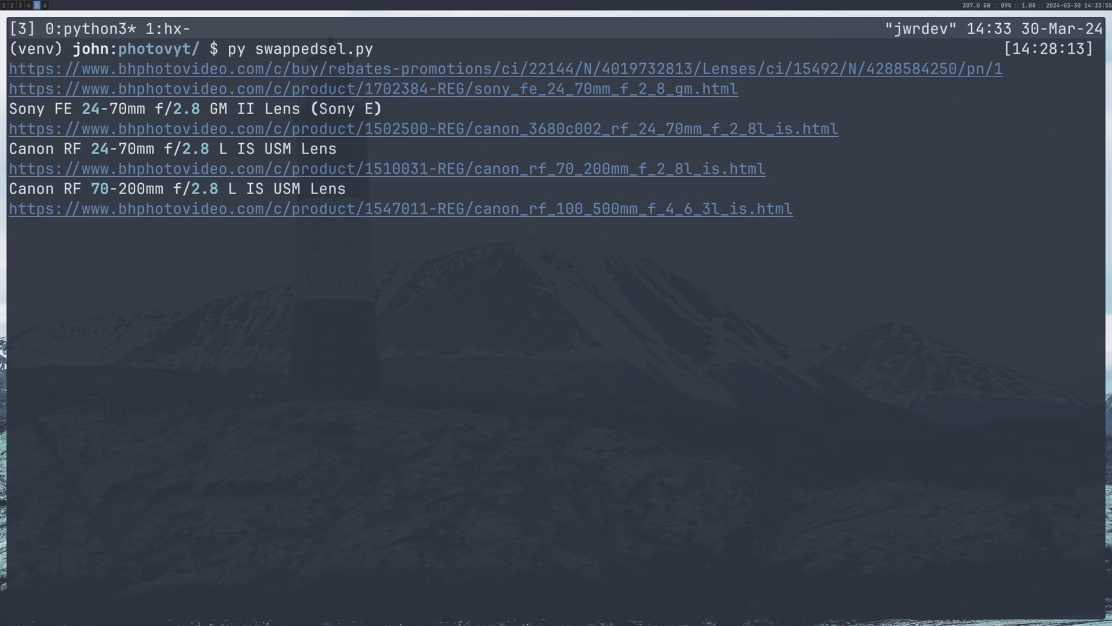
key("ctrl+c")
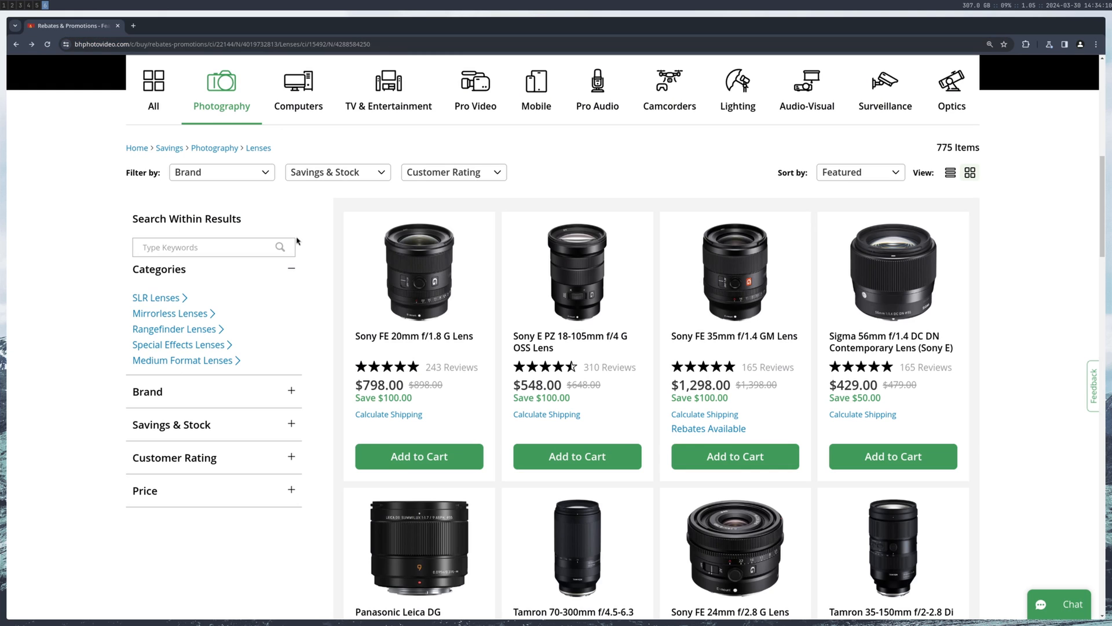
Step: Navigate from the Photography deals breadcrumb to the Digital Cameras listing for its URL
left_click(169, 313)
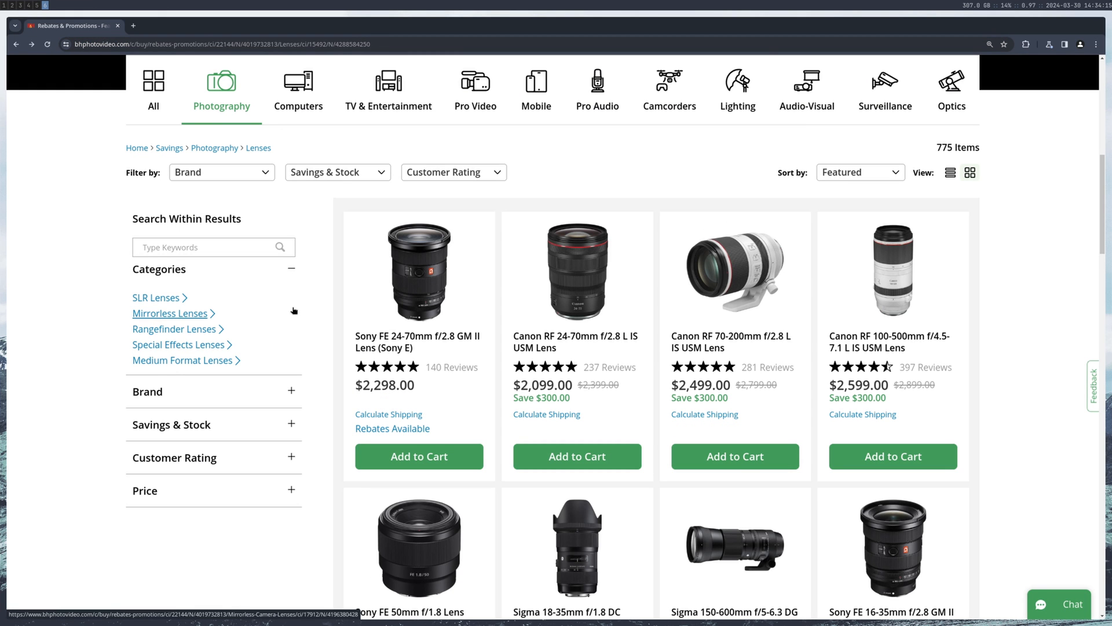
left_click(214, 147)
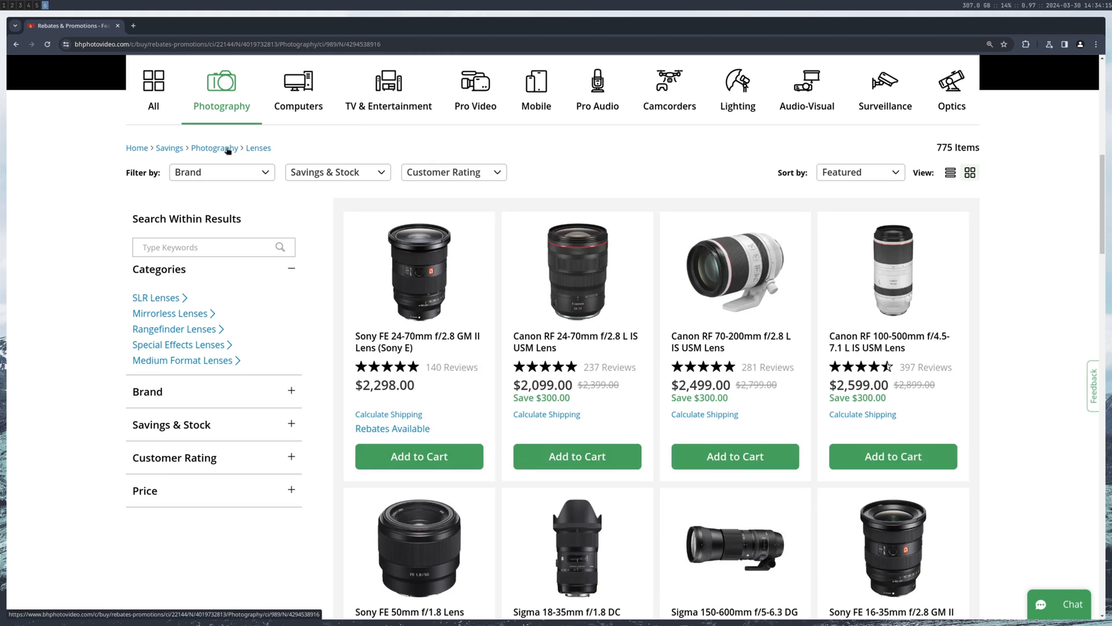
left_click(214, 147)
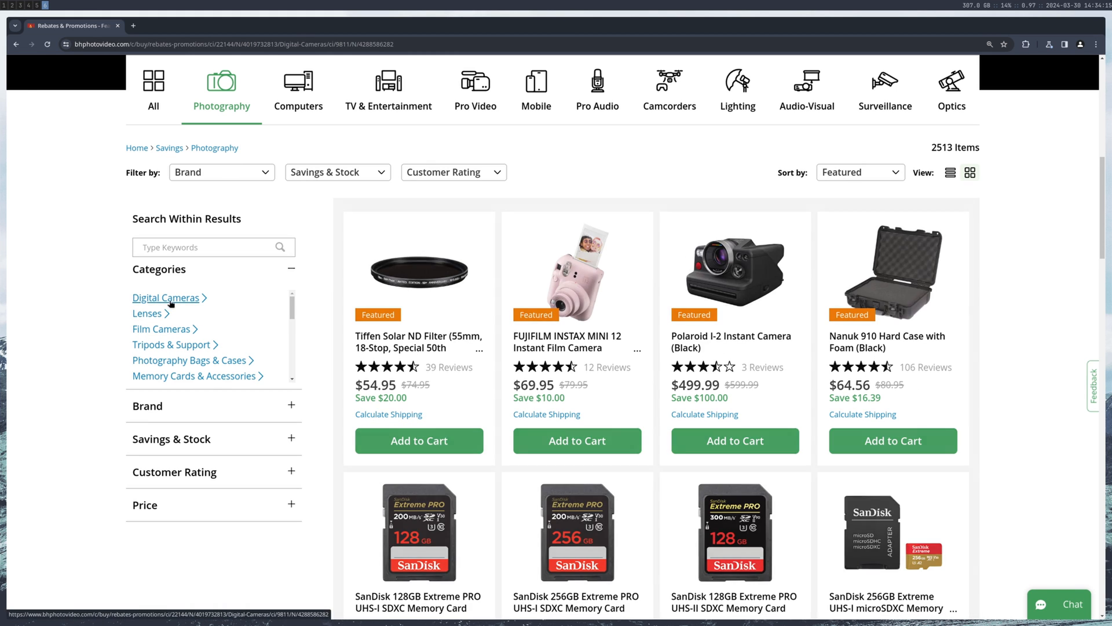
left_click(166, 298)
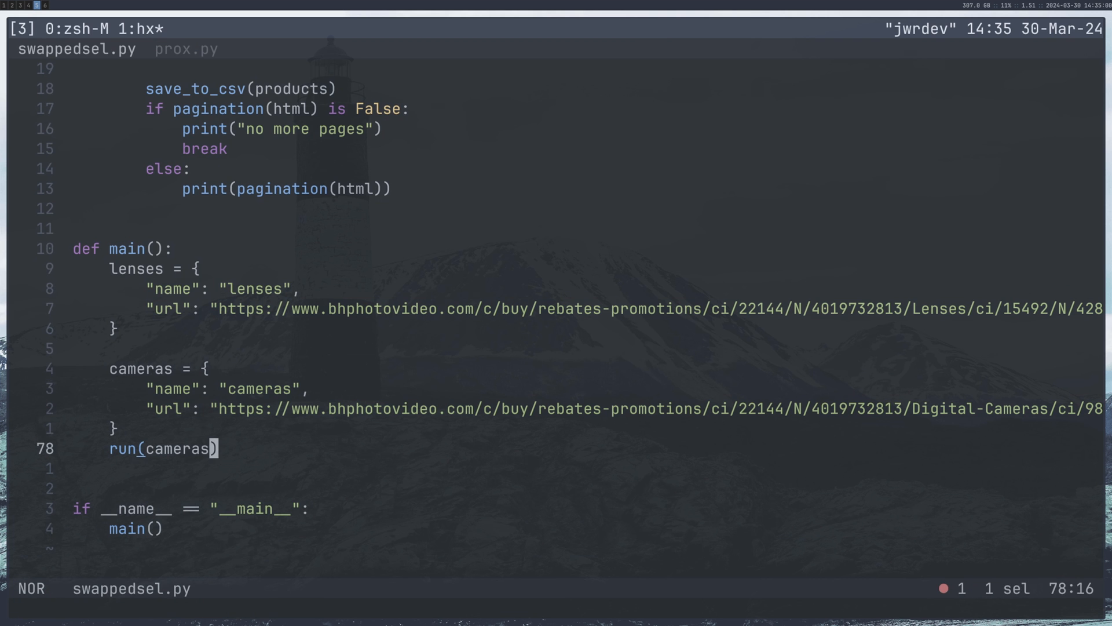
Step: Define cats = [lenses, cameras] in main and call run(cat) for each cat
scroll("down", 3)
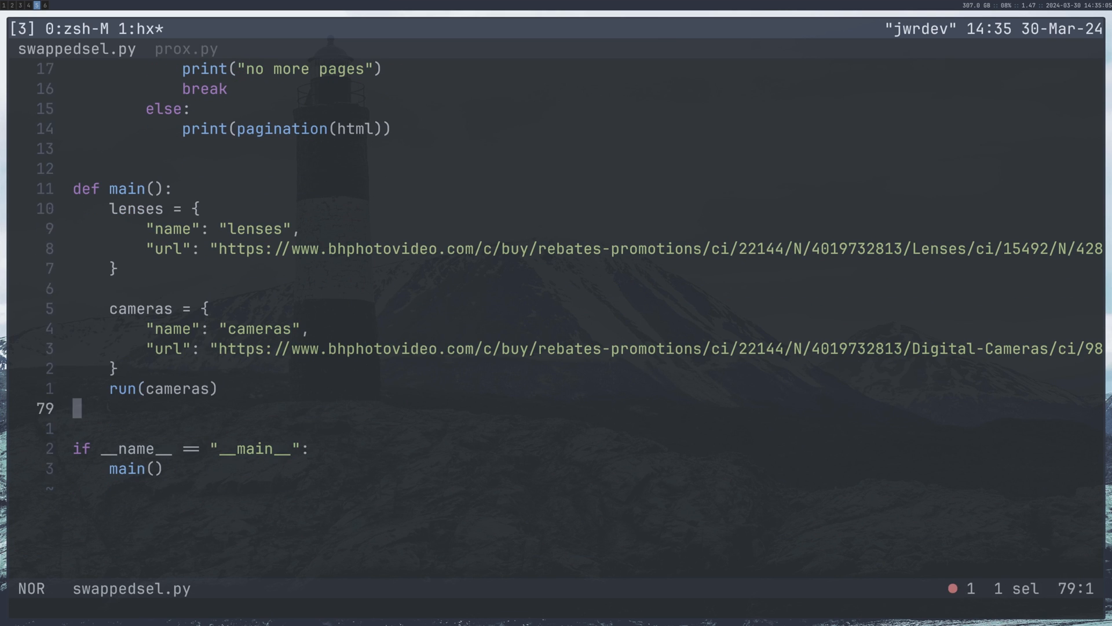
type("cat")
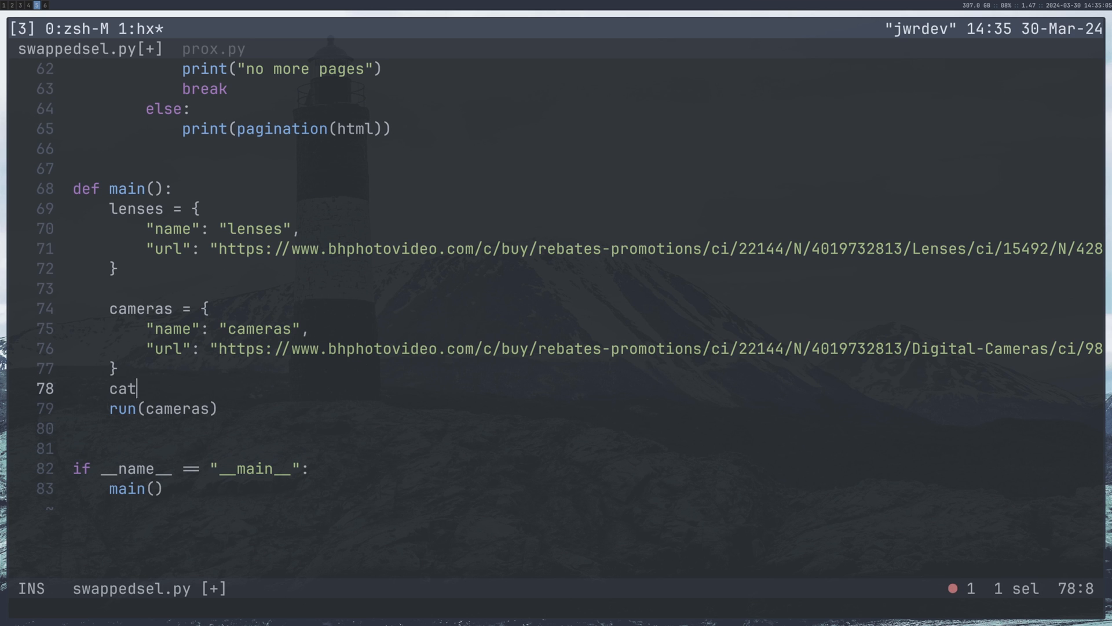
type("s = []")
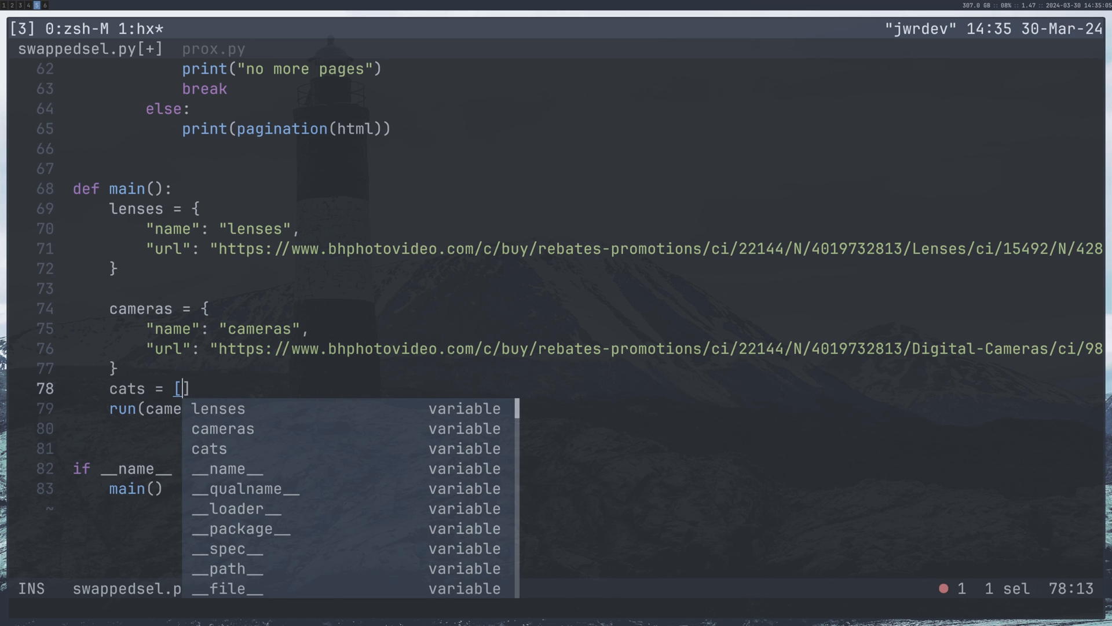
type("lenses, cam")
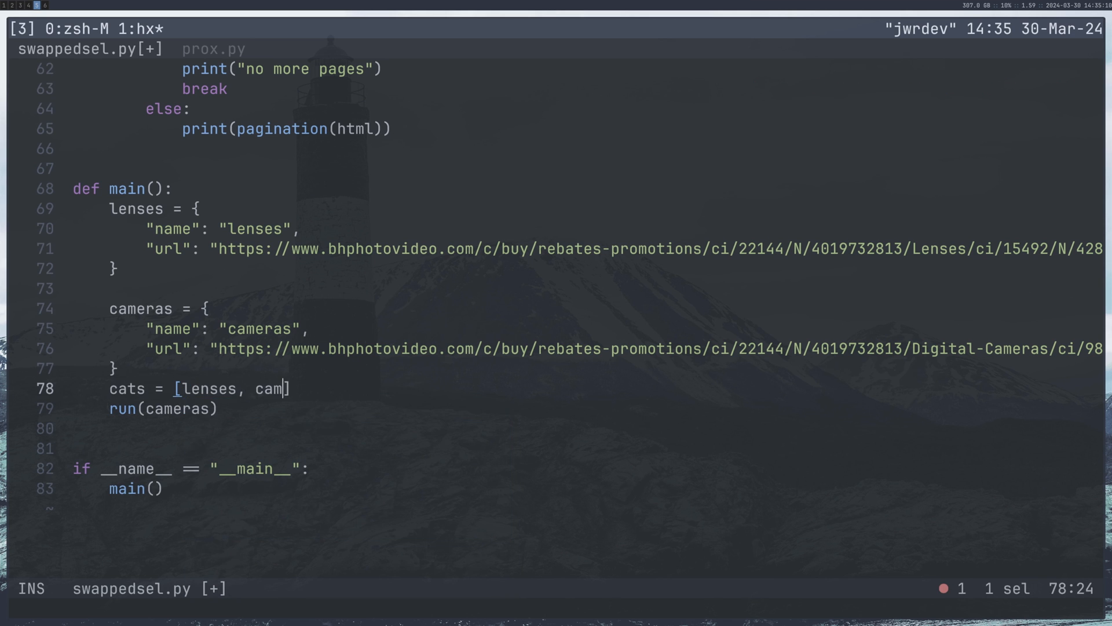
key("Escape")
type("eras")
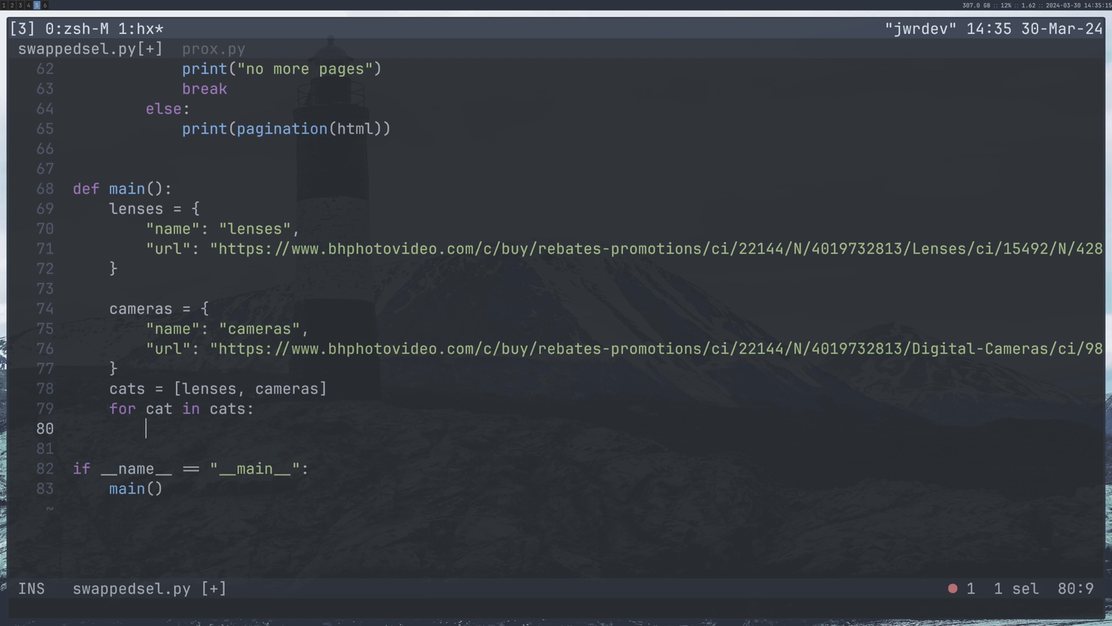
type("run()")
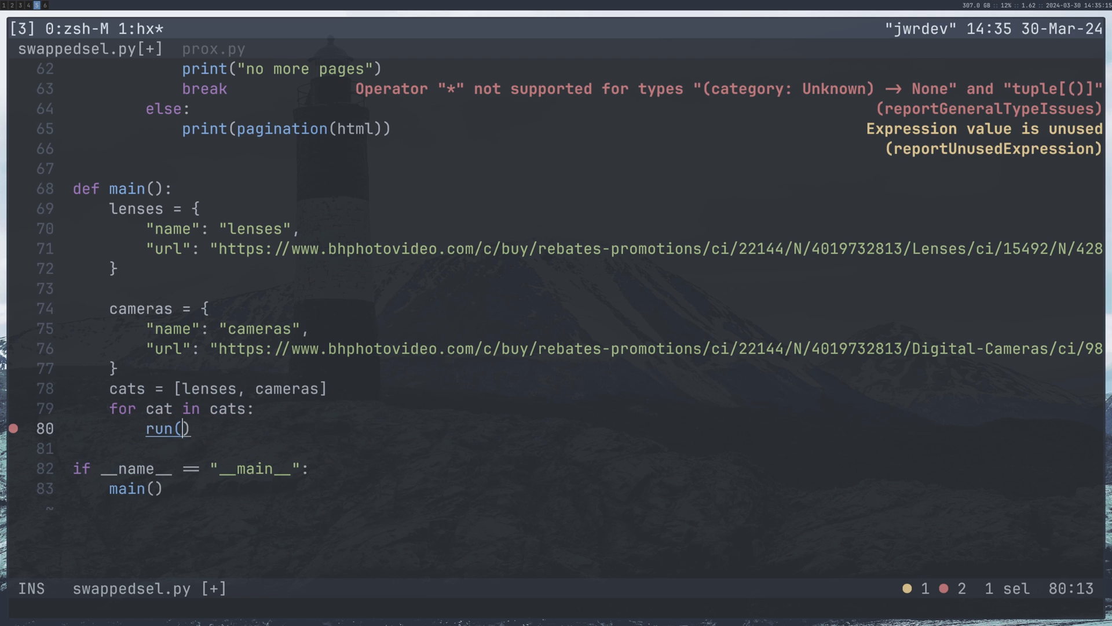
type("cat")
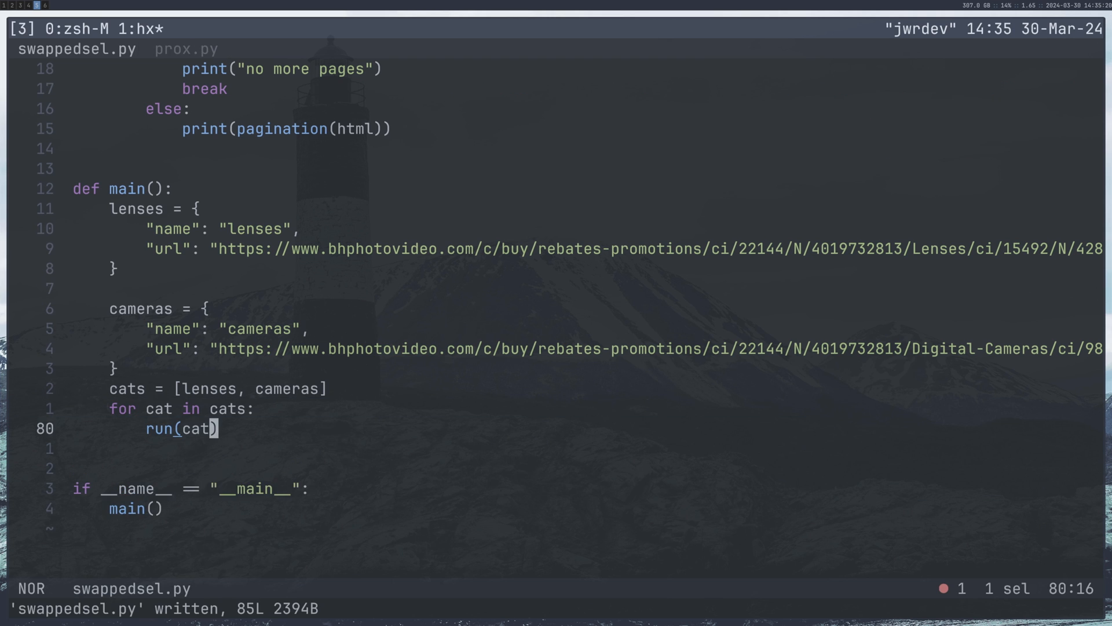
Step: Replace the loop with ThreadPoolExecutor(max_workers=8) mapping run over cats, and save
key("k")
type("w")
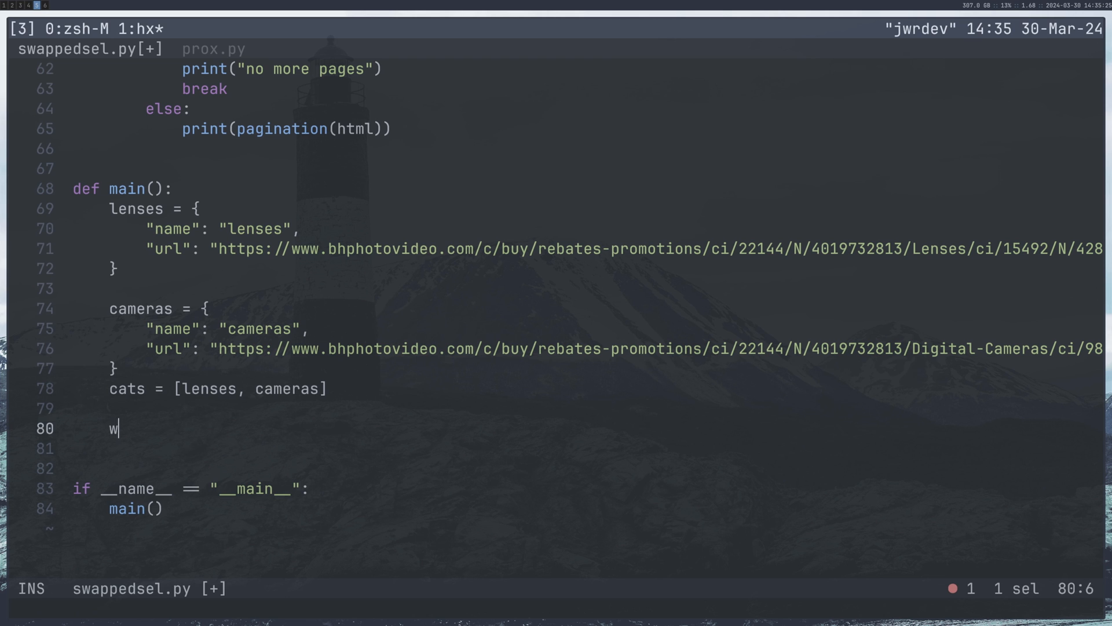
type("ith ThreadPoolExecutor")
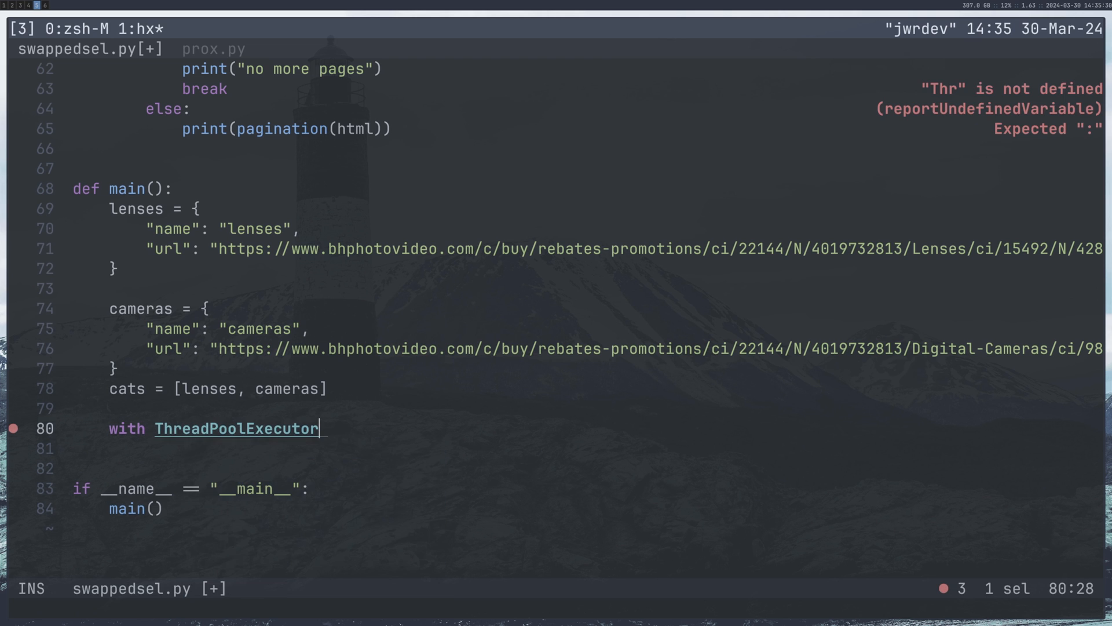
type("() as exc")
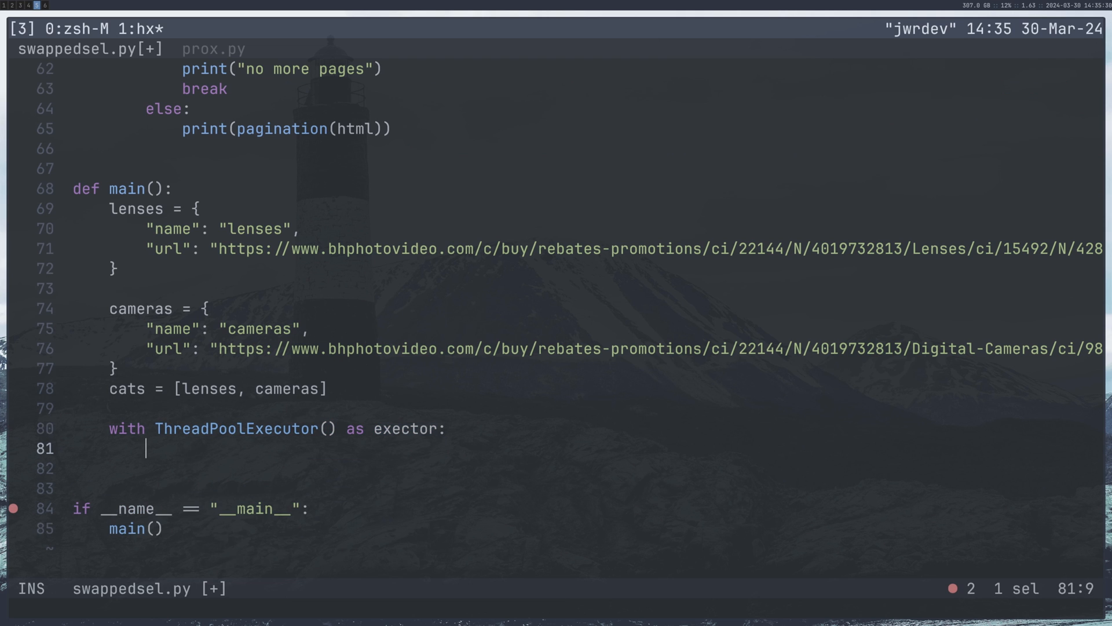
type("exector.run")
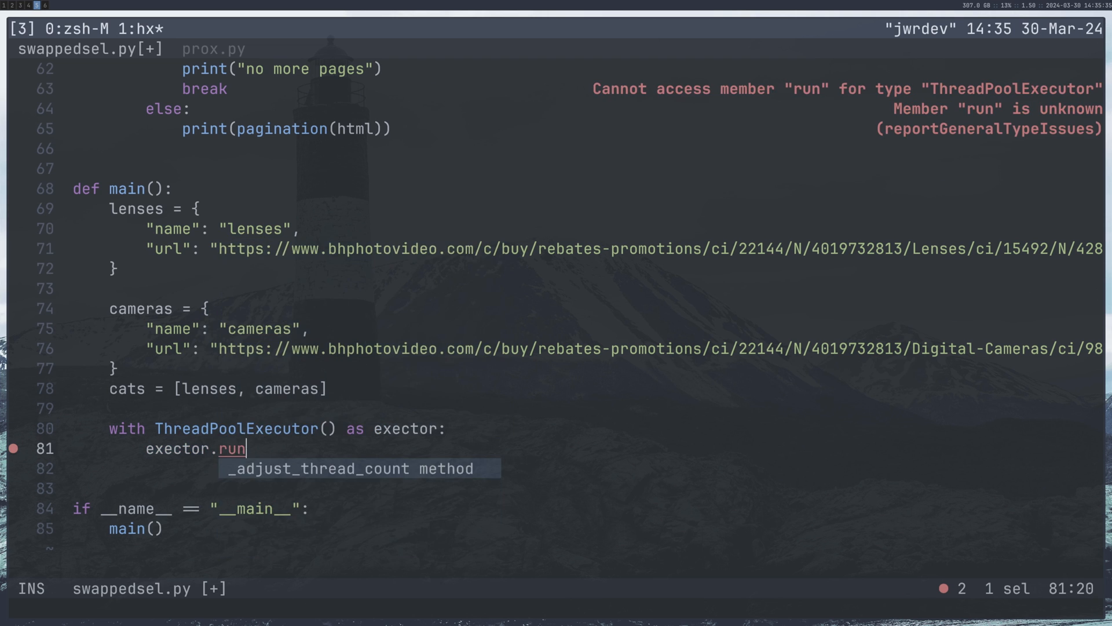
type("map()")
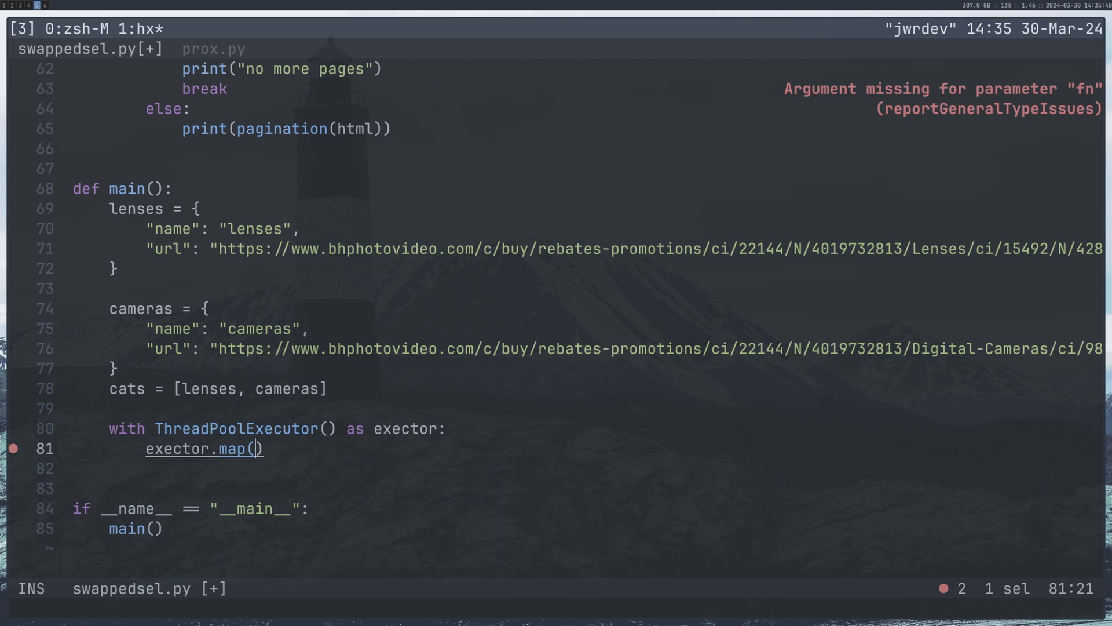
type("run, cats")
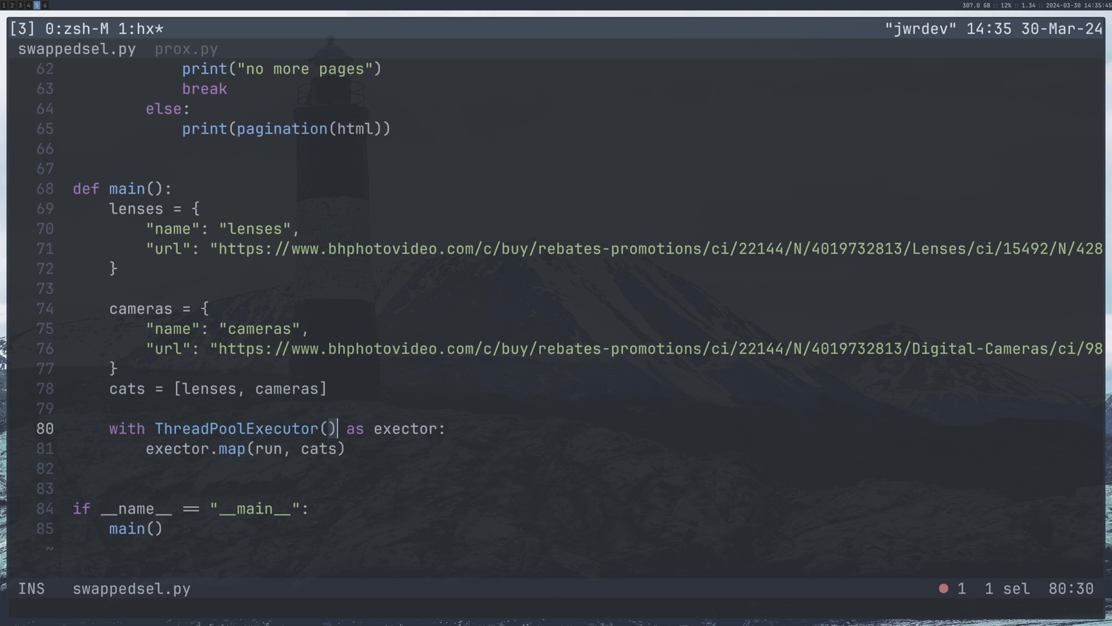
key("Escape")
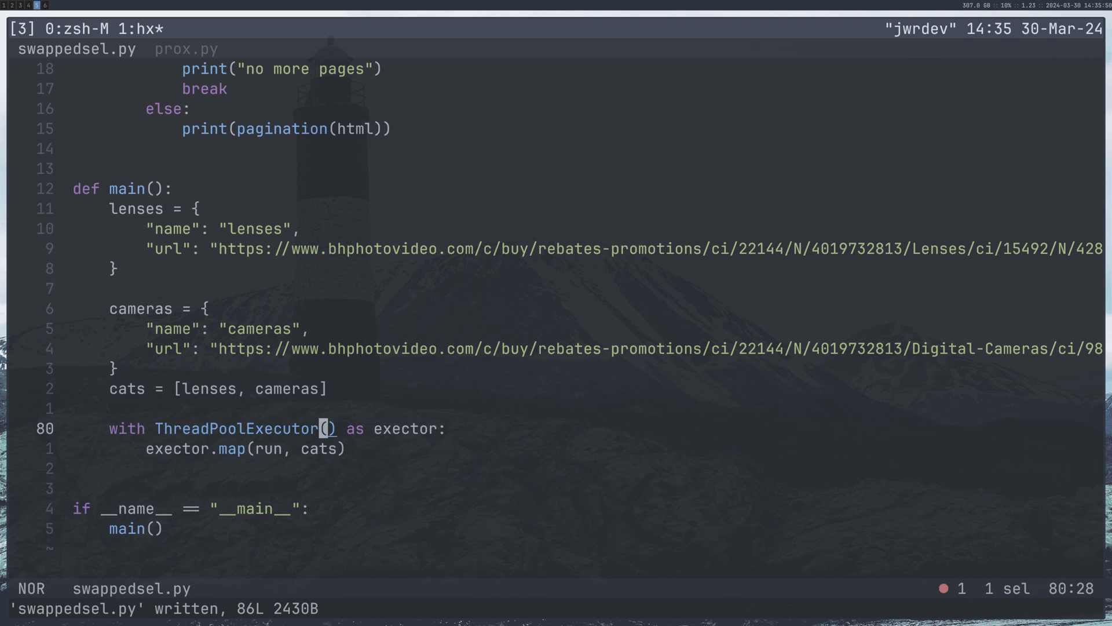
type("max_workers=8")
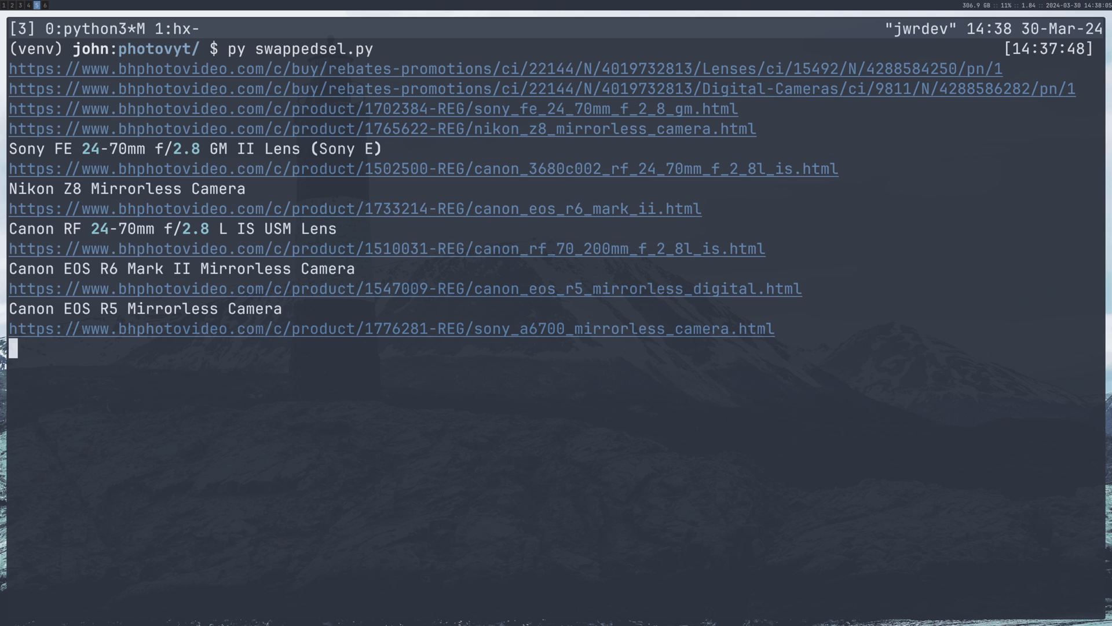
Step: Watch swappedsel.py print lens and camera listings, then end the run with Ctrl+C
key("Return")
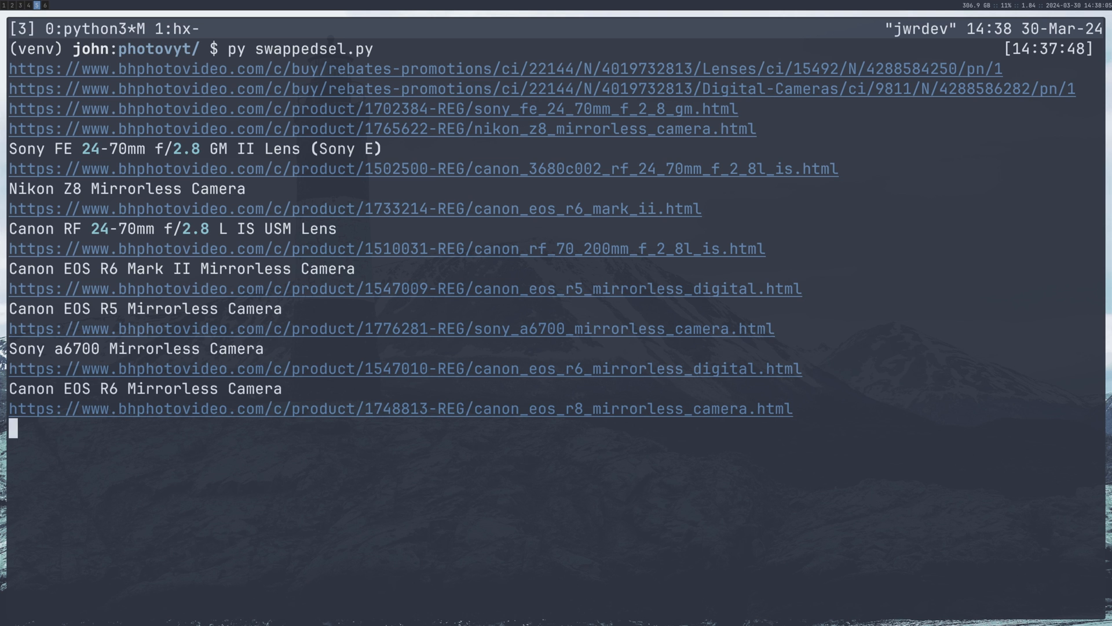
key("ctrl+c")
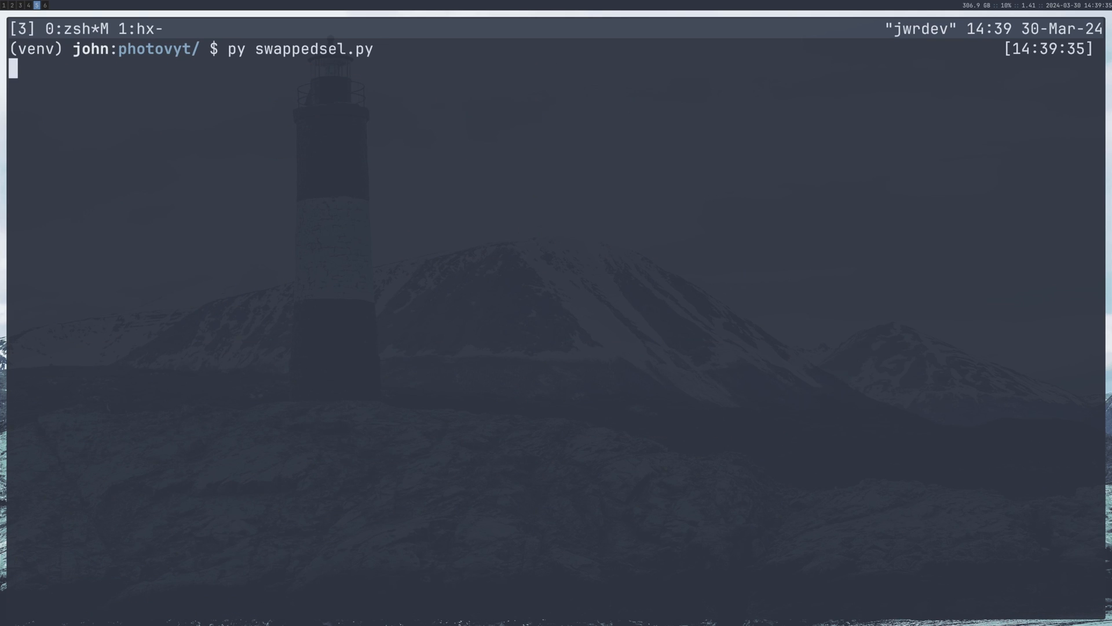
Step: Rerun swappedsel.py and scroll through the streaming lens, camera, film camera and tripod listings
key("Return")
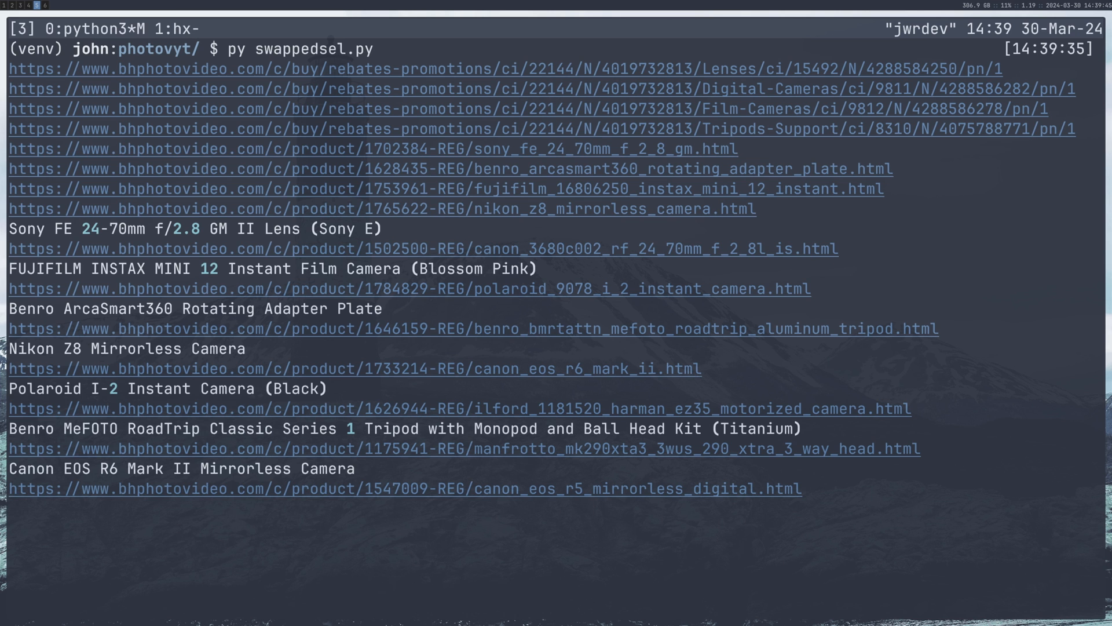
scroll("down", 3)
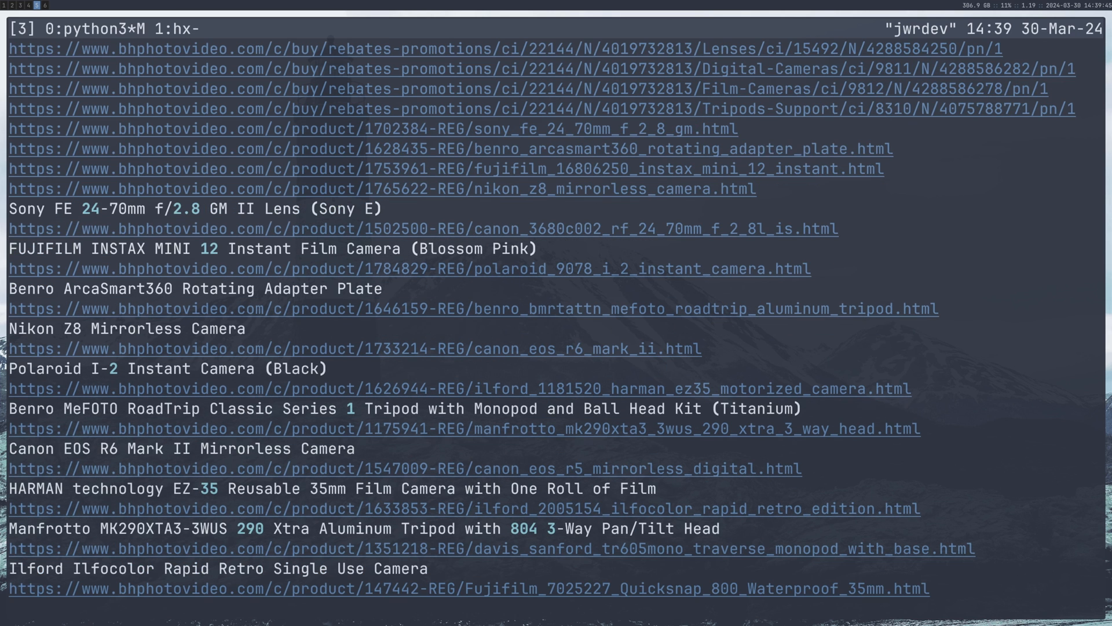
scroll("down", 3)
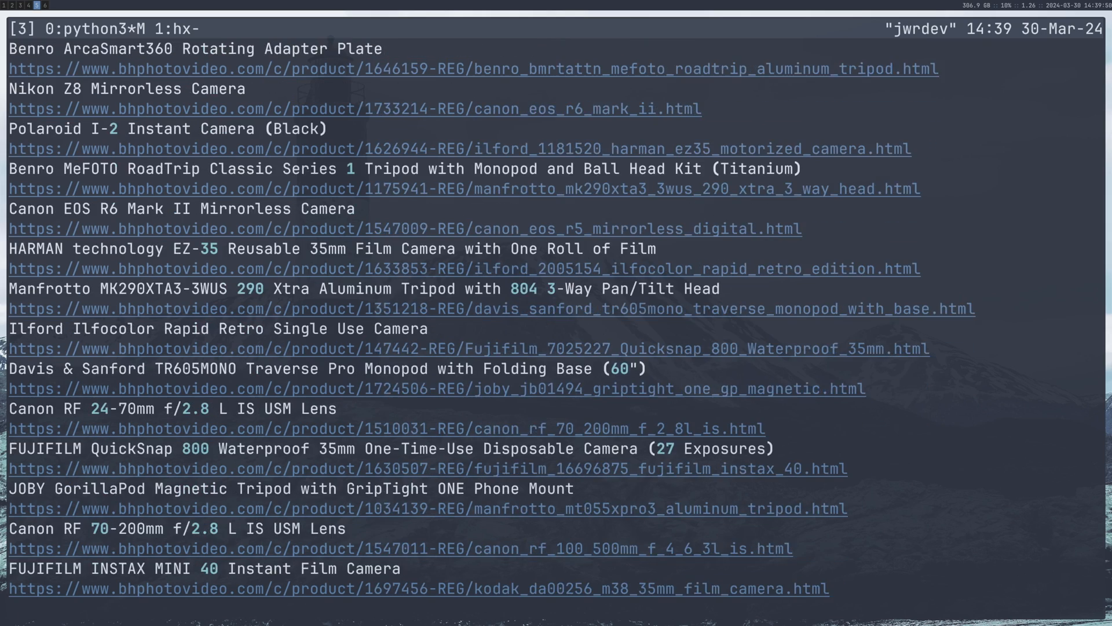
scroll("down", 3)
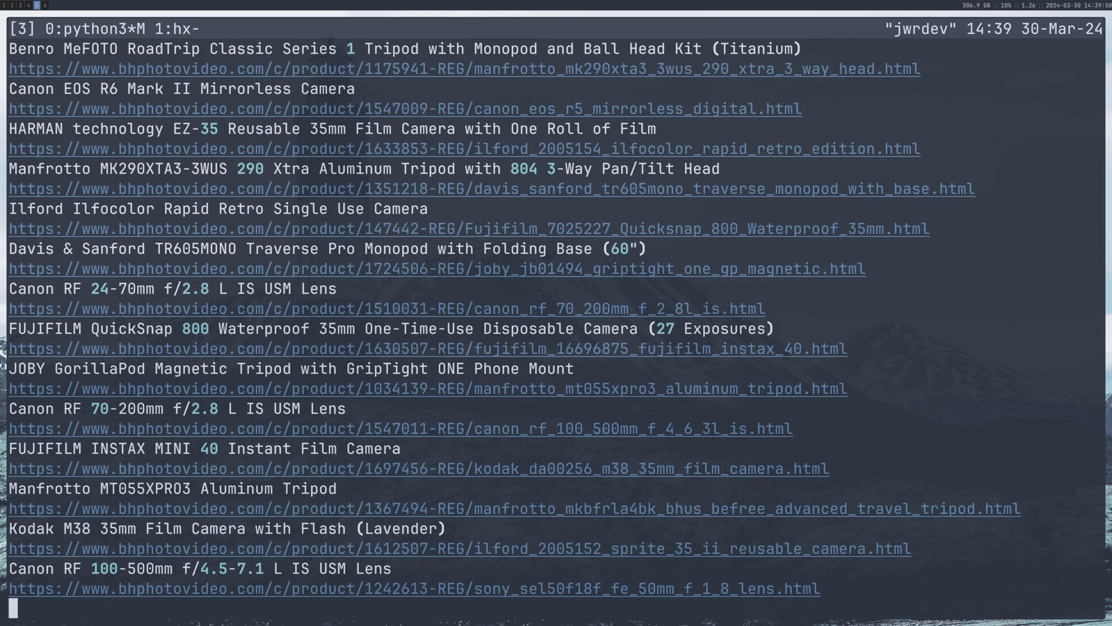
scroll("down", 3)
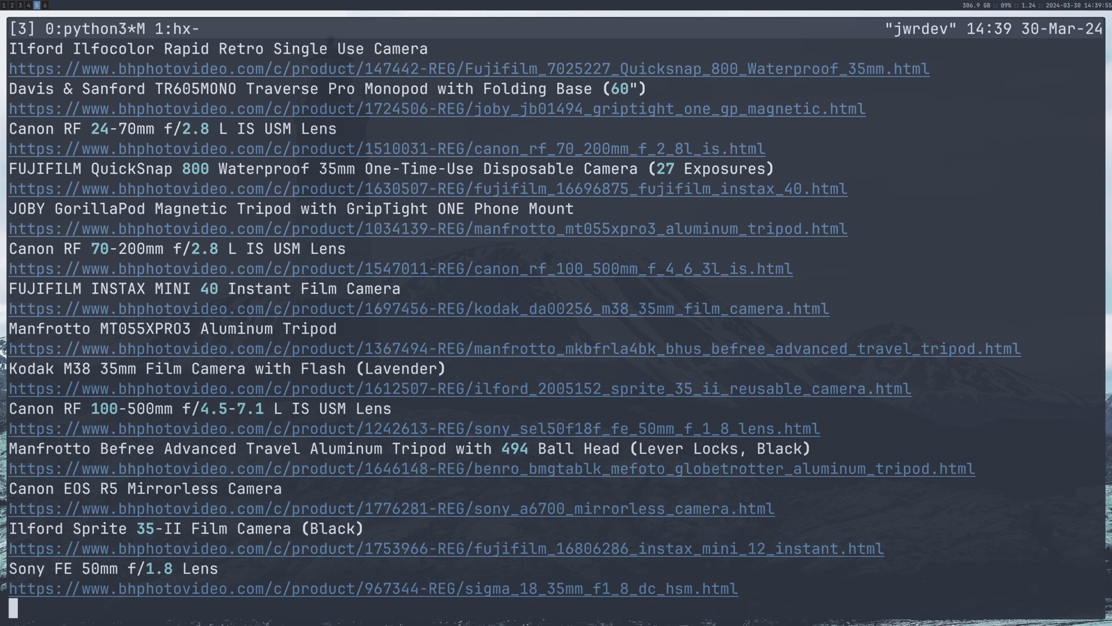
scroll("down", 3)
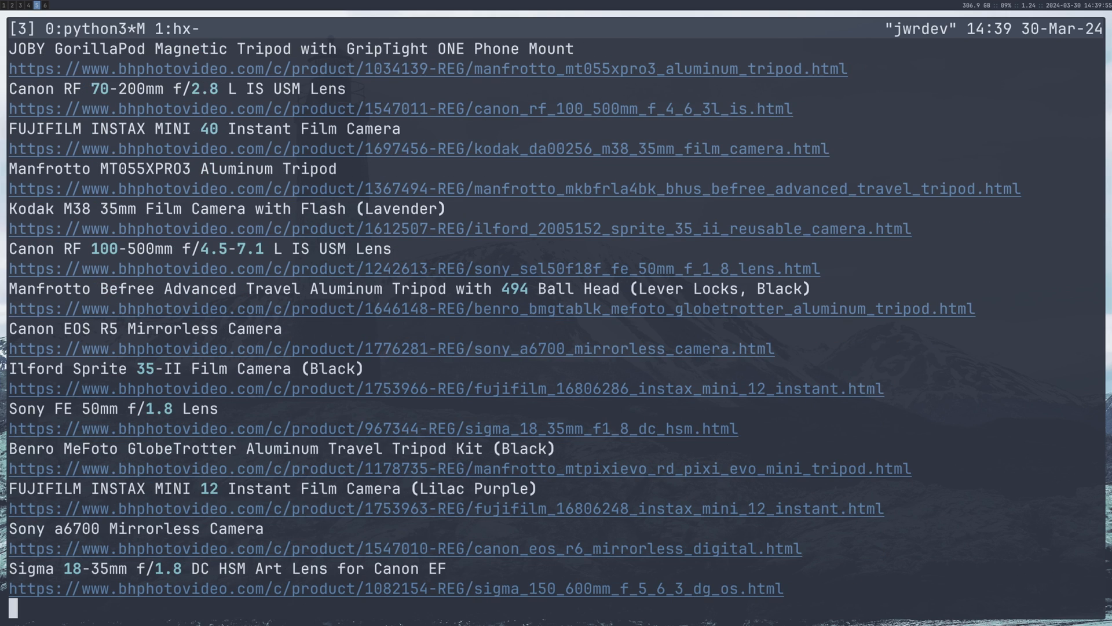
scroll("down", 3)
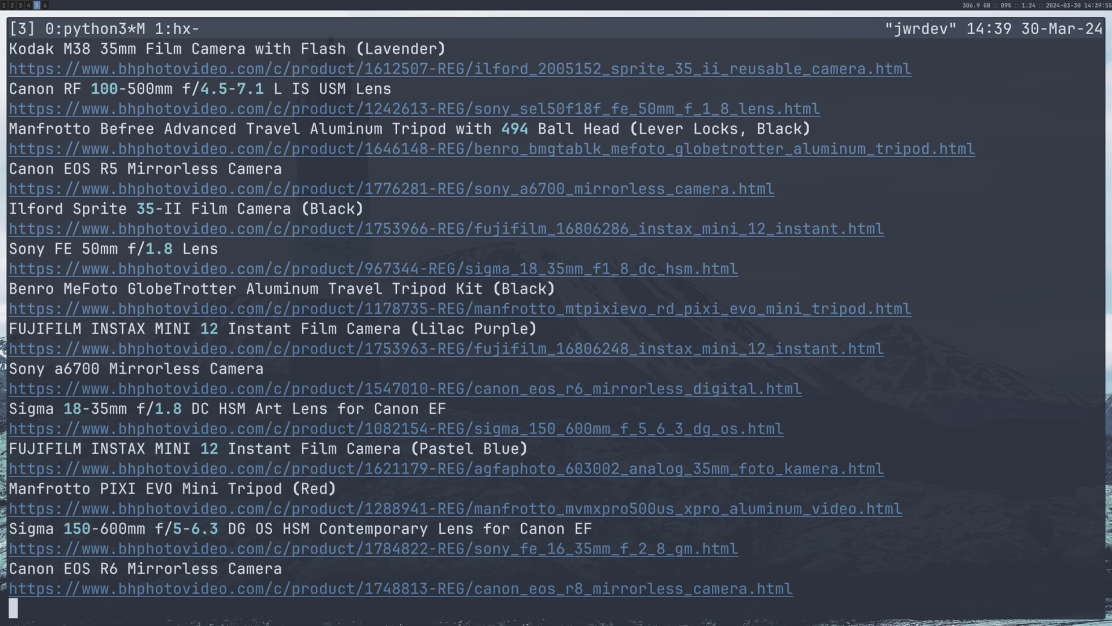
scroll("down", 3)
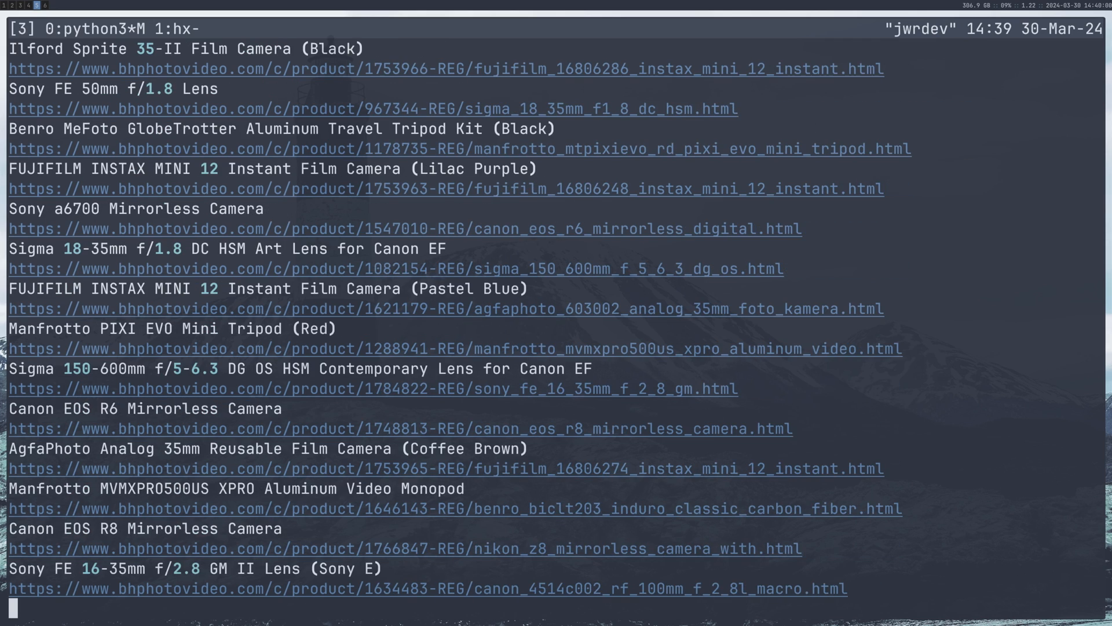
scroll("down", 3)
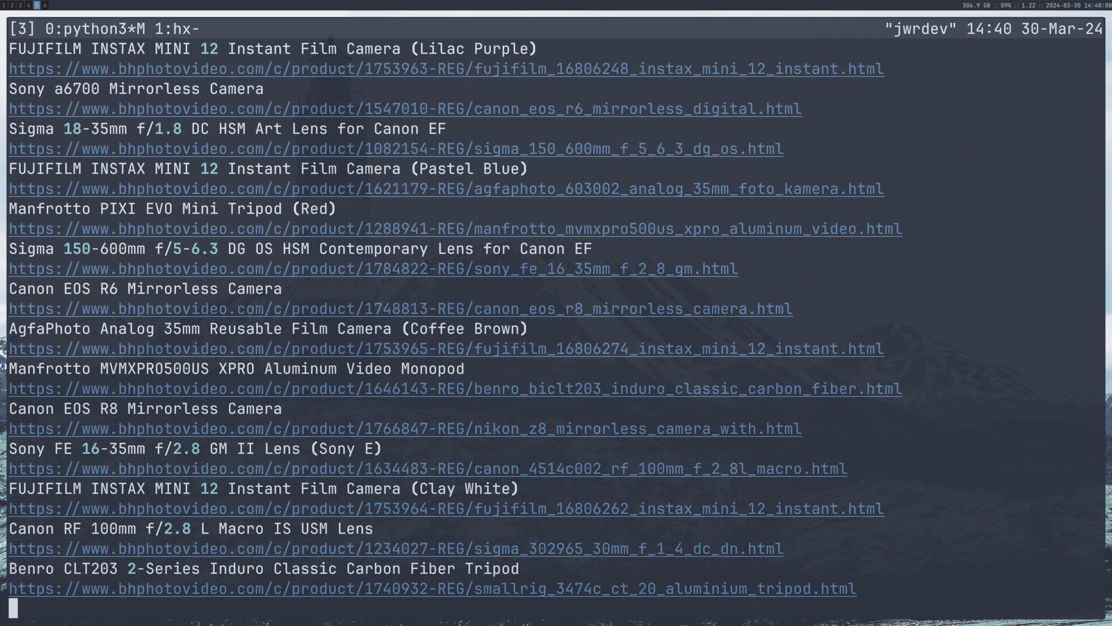
scroll("down", 3)
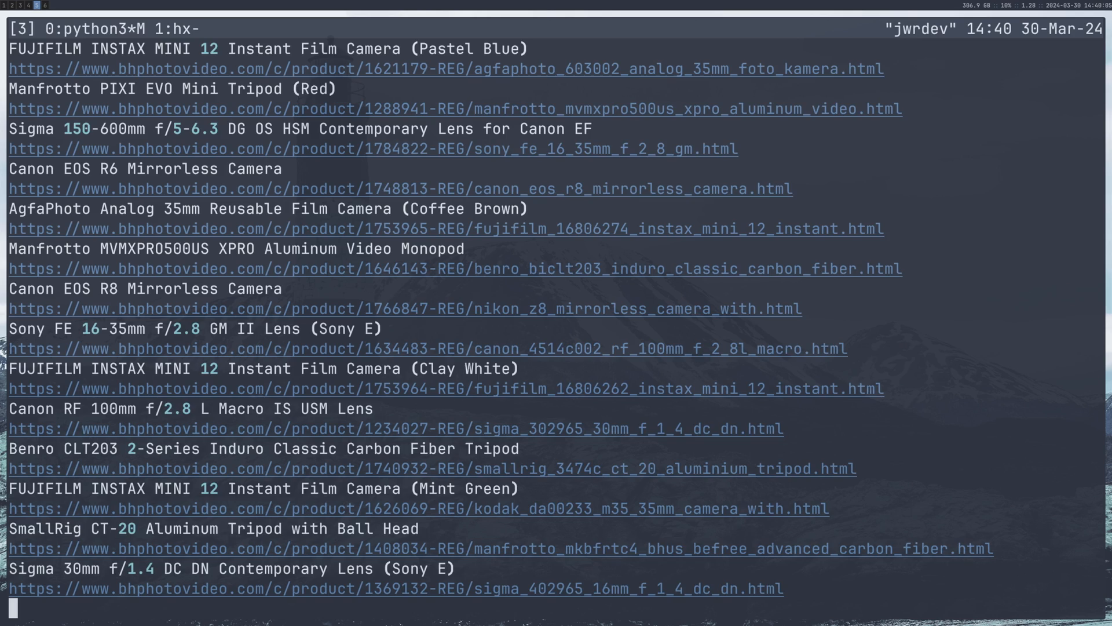
scroll("down", 3)
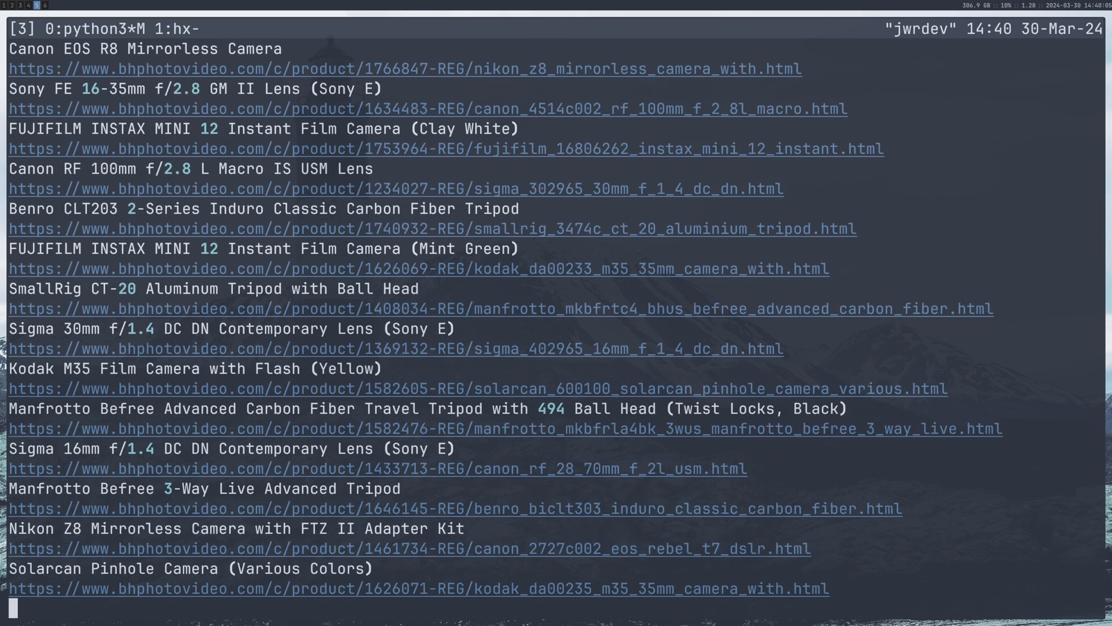
scroll("down", 3)
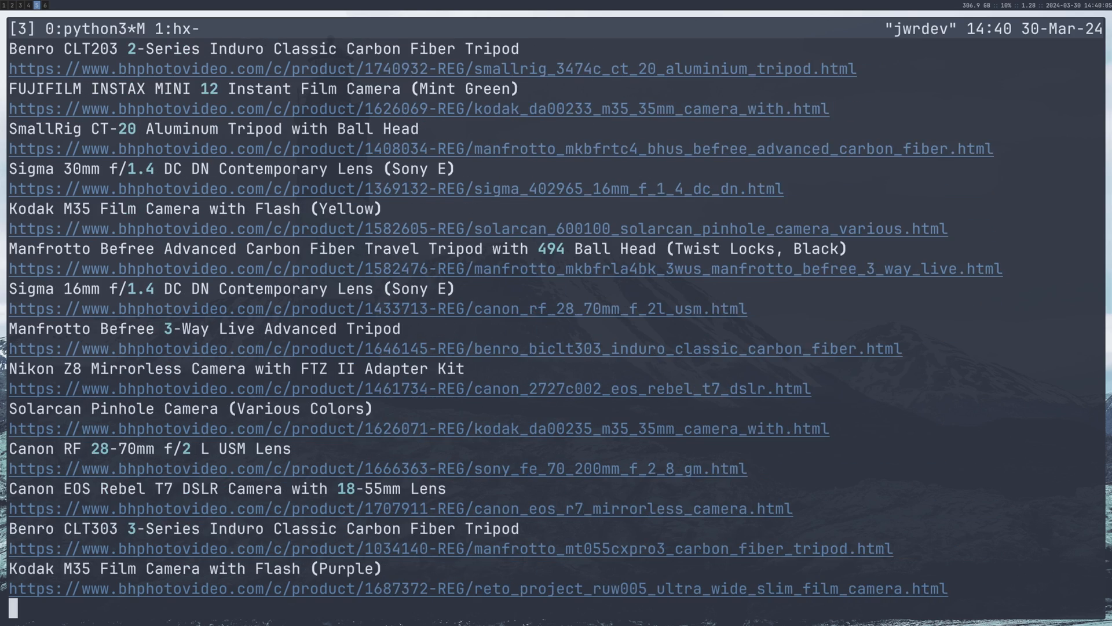
scroll("down", 3)
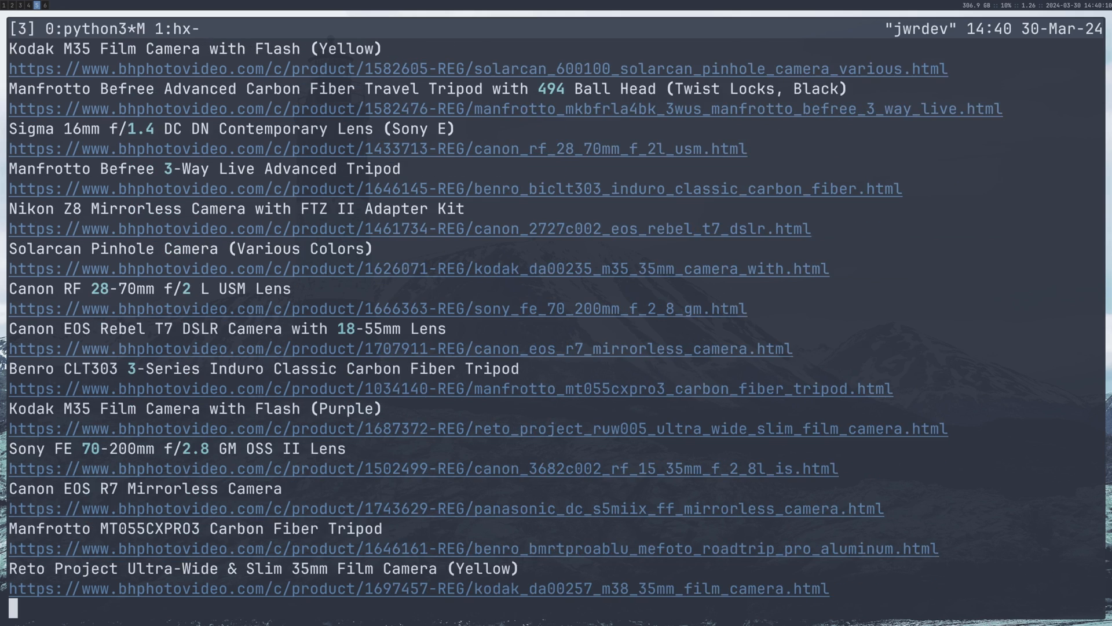
scroll("down", 3)
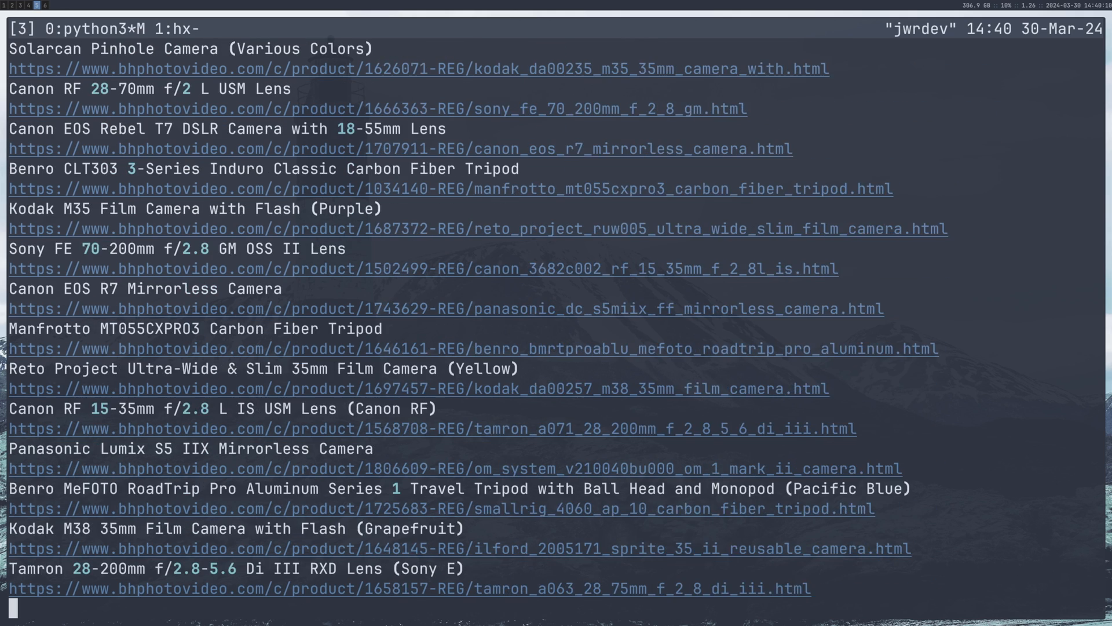
scroll("down", 3)
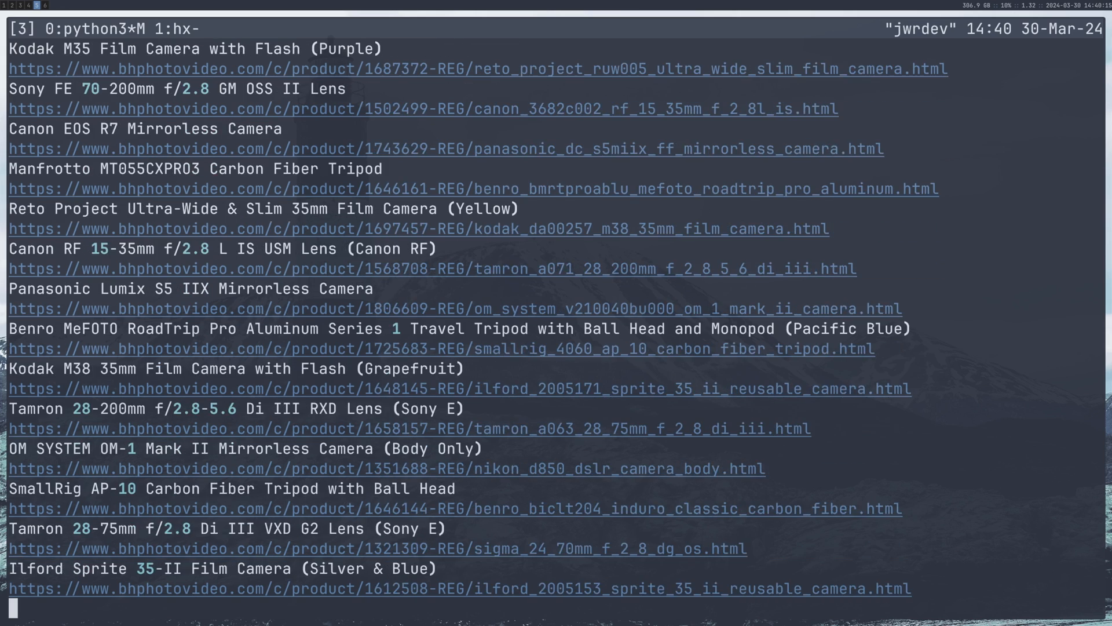
scroll("down", 3)
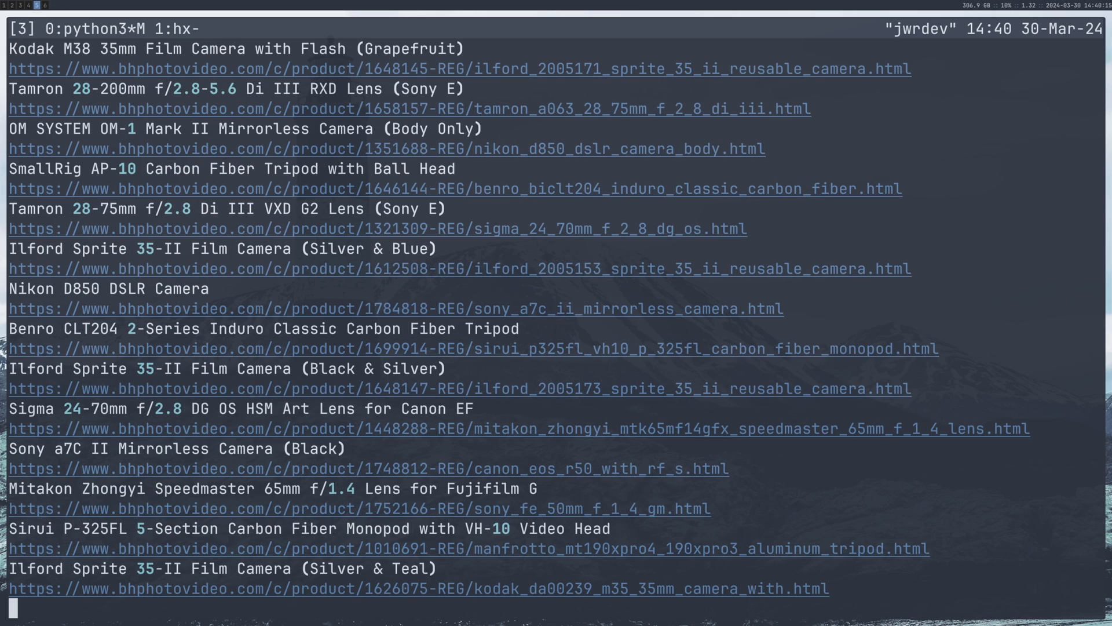
scroll("down", 3)
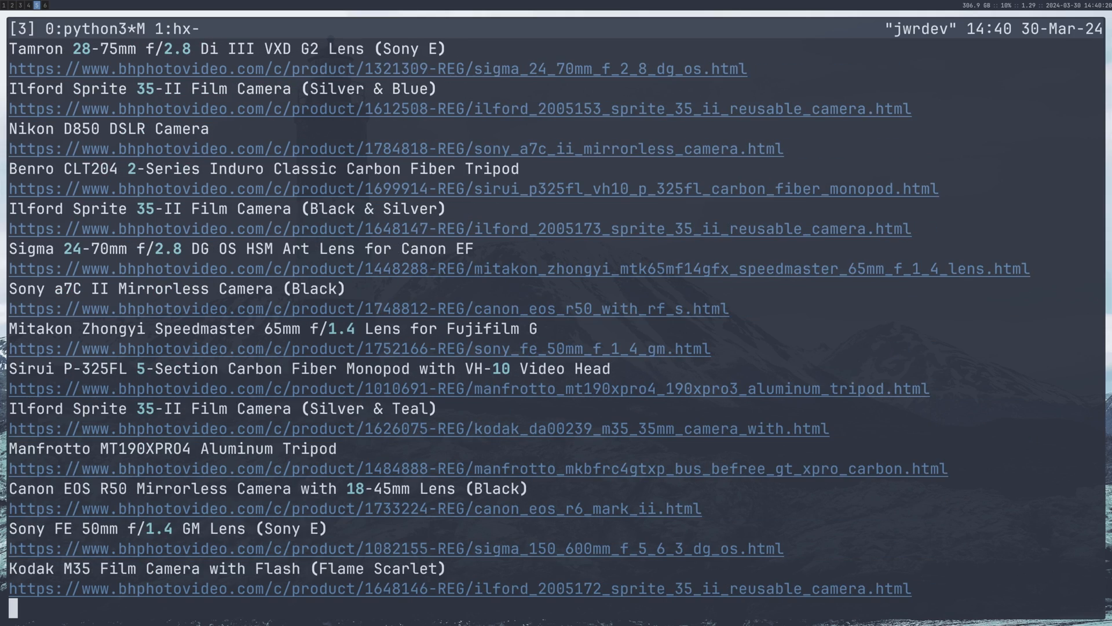
scroll("down", 3)
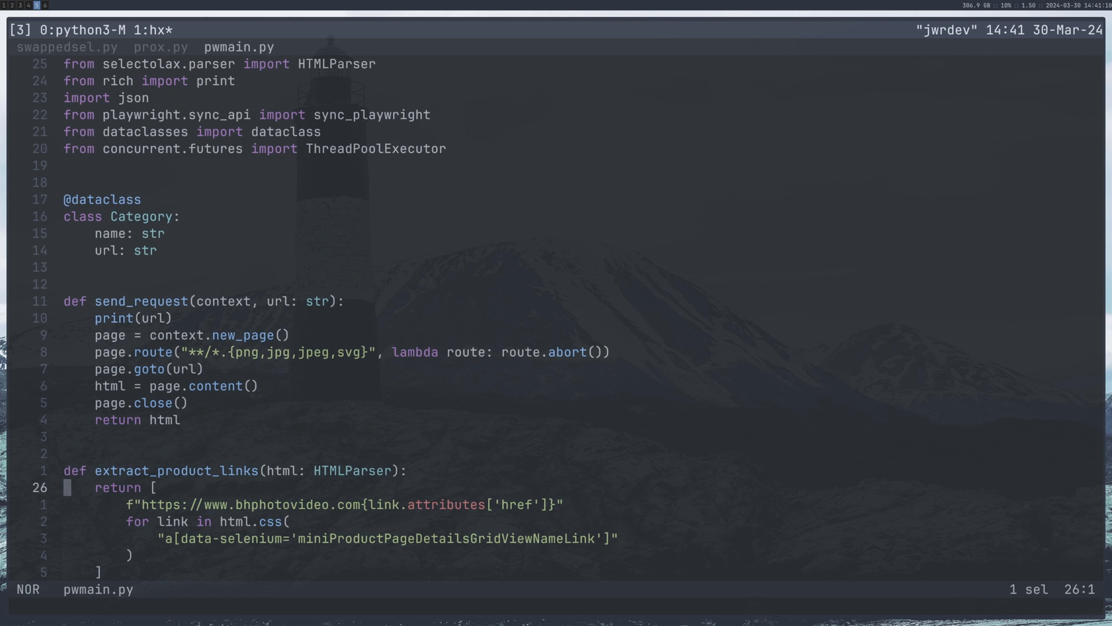
Step: Scroll through pwmain.py's proxy Chromium send_request, run and main, then jump to the top
scroll("down", 3)
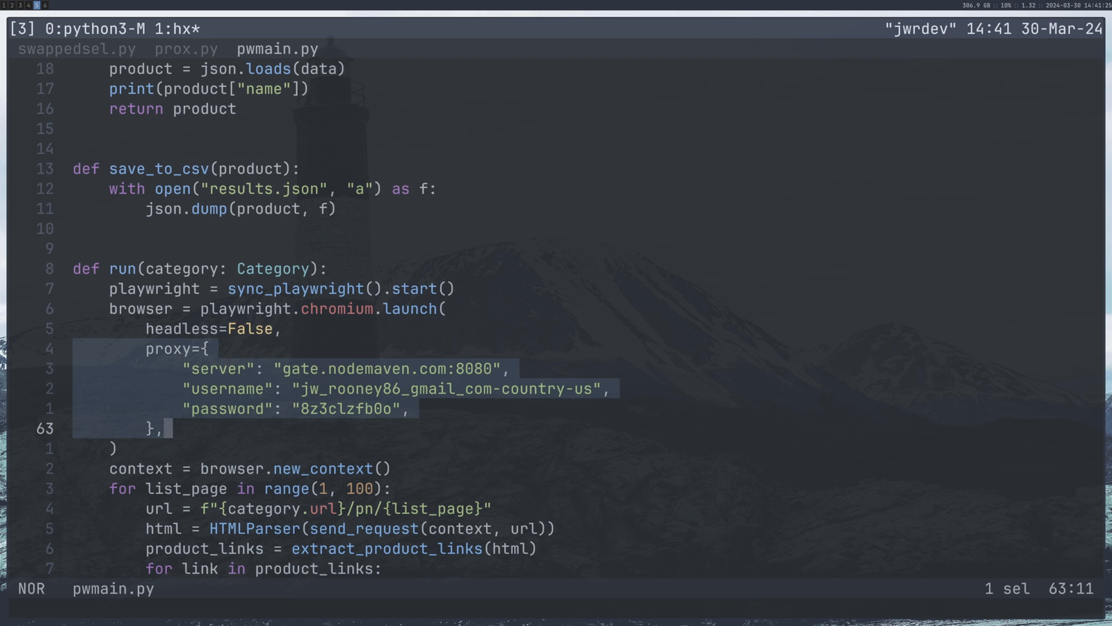
scroll("down", 3)
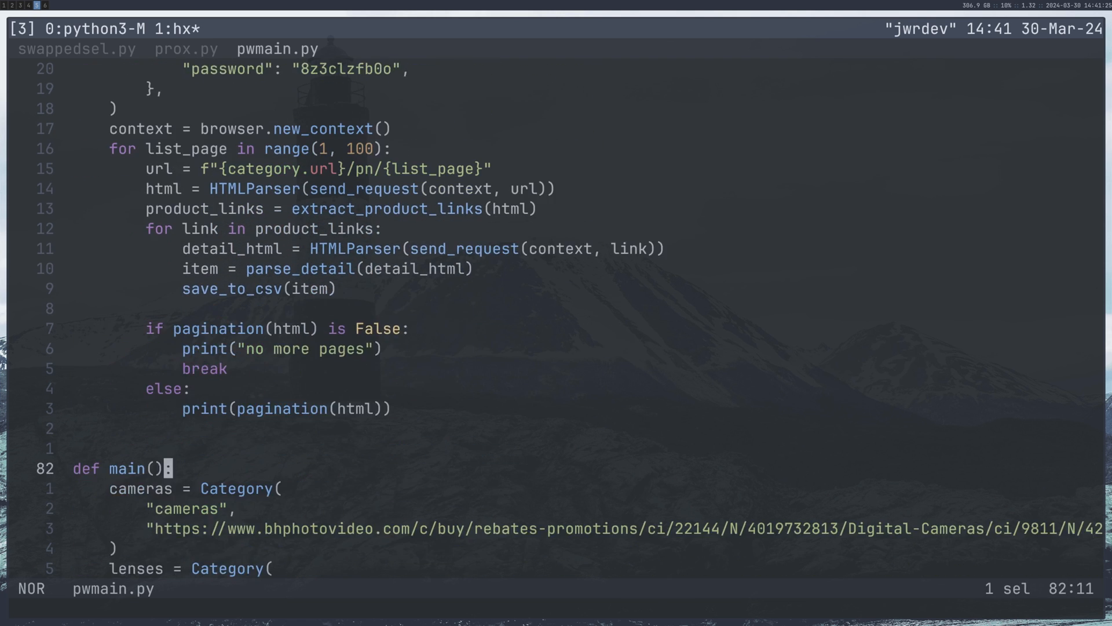
scroll("down", 3)
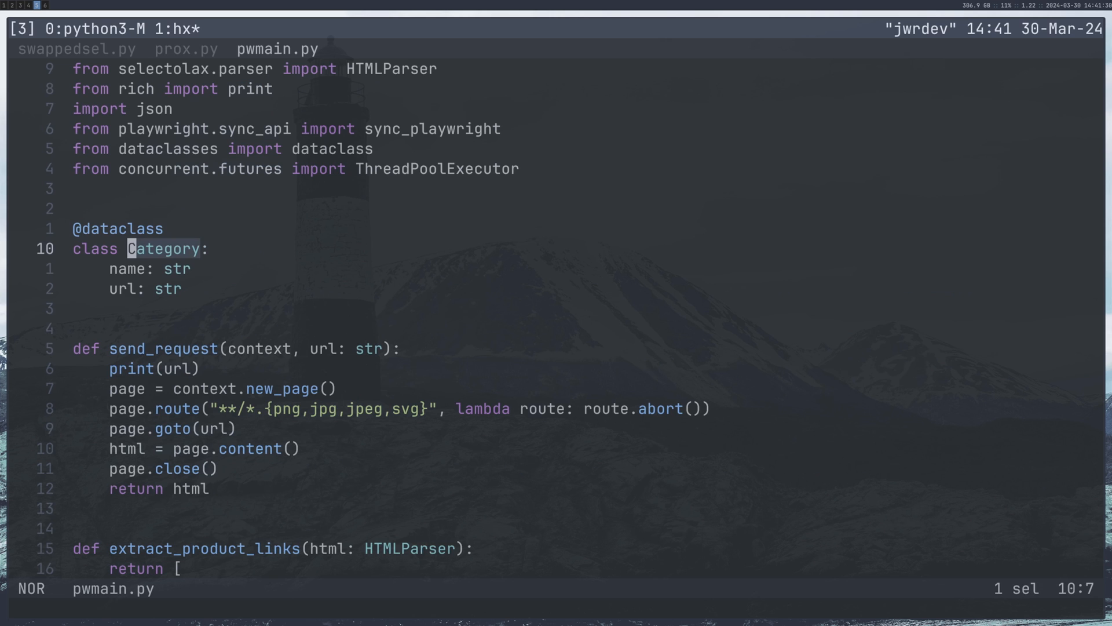
key("g")
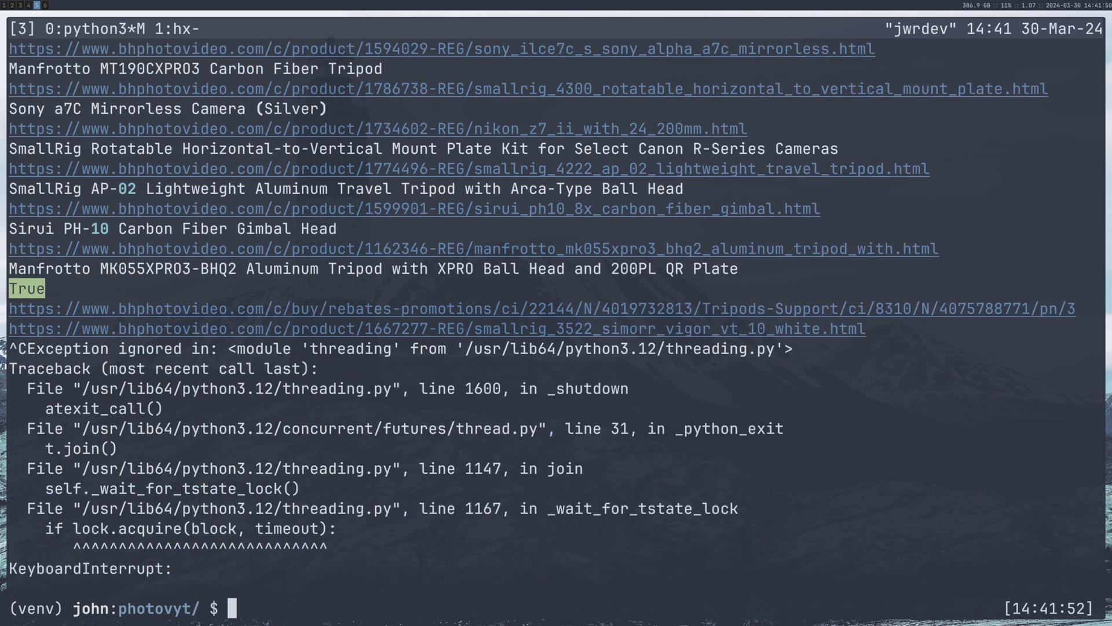
Step: Start typing a new command at the cleared zsh prompt
type("p")
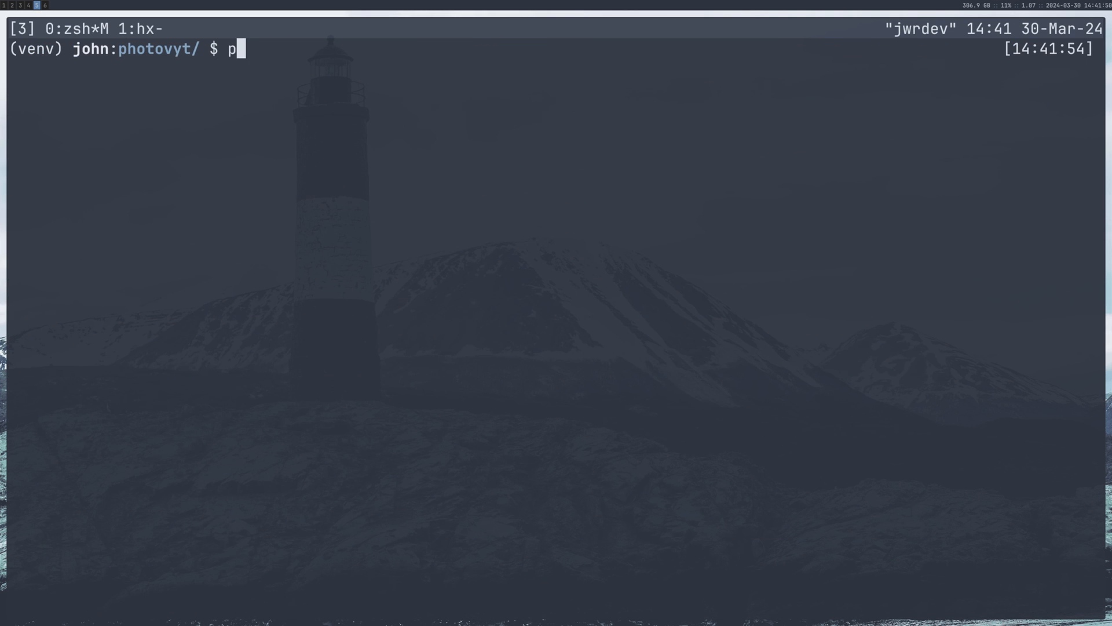